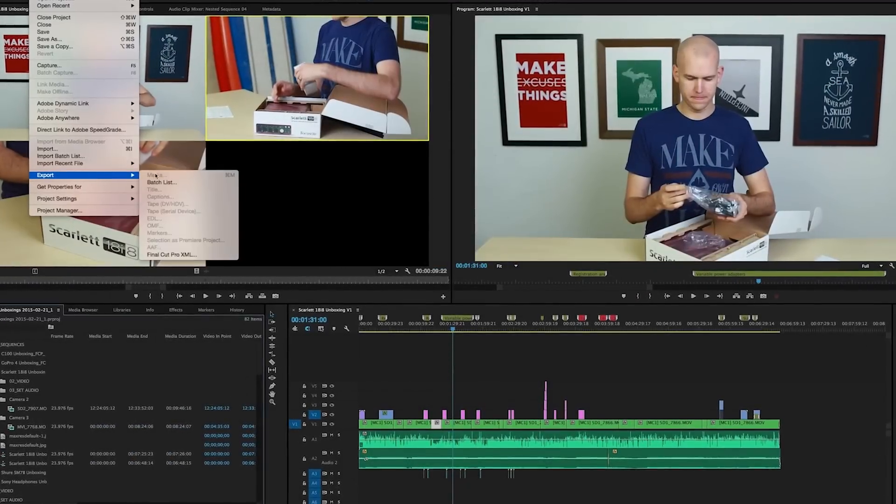
- Bring up the Keyboard Shortcuts editor with Cmd+Opt+K from the open project
left_click(154, 175)
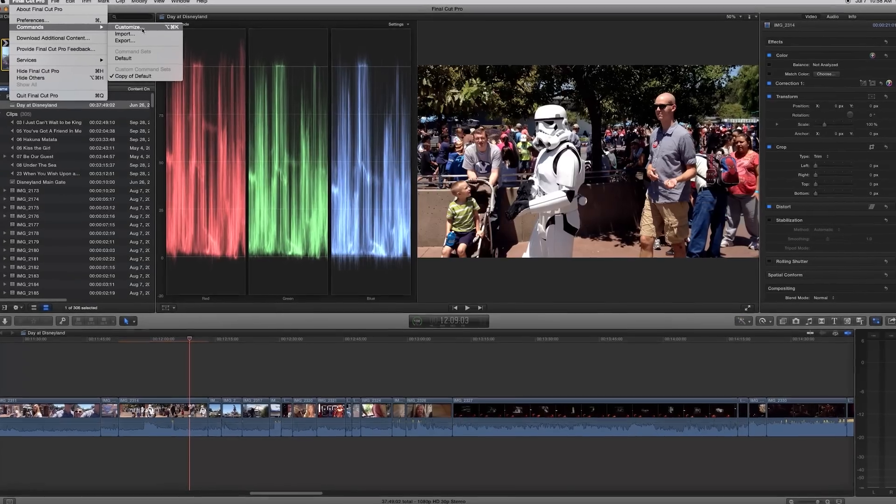
left_click(129, 27)
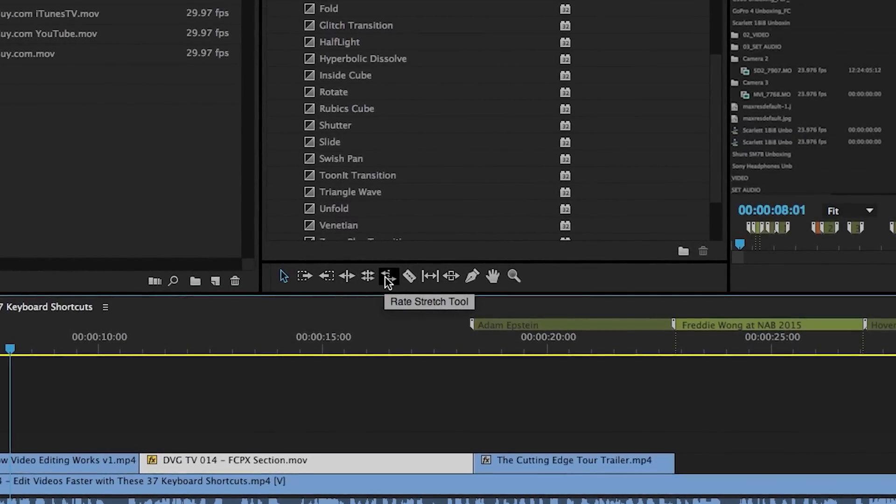
left_click(145, 4)
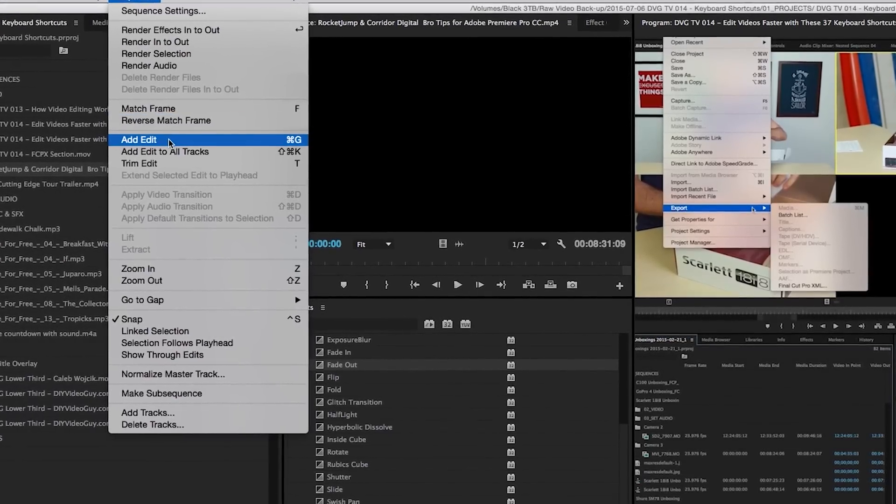
mouse_move(154, 147)
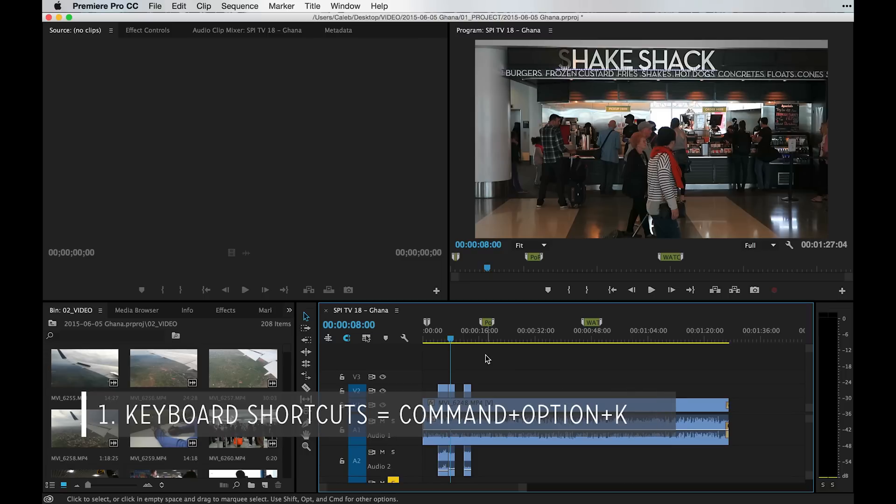
key("cmd+opt+k")
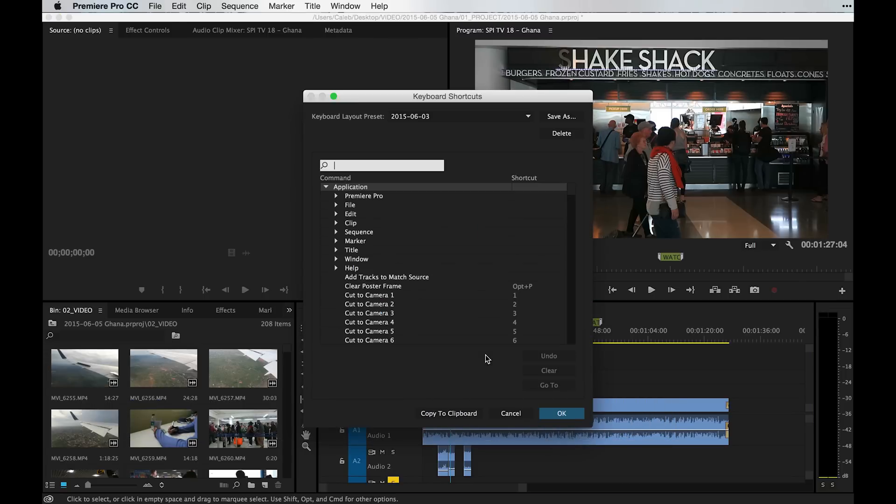
- Keep the 2015-06-03 layout preset and filter the command list to 'zoom'
left_click(460, 117)
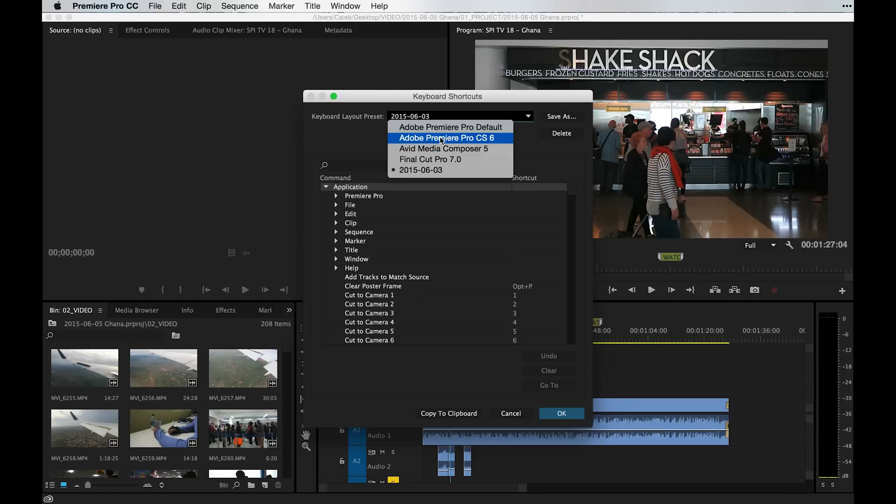
mouse_move(429, 159)
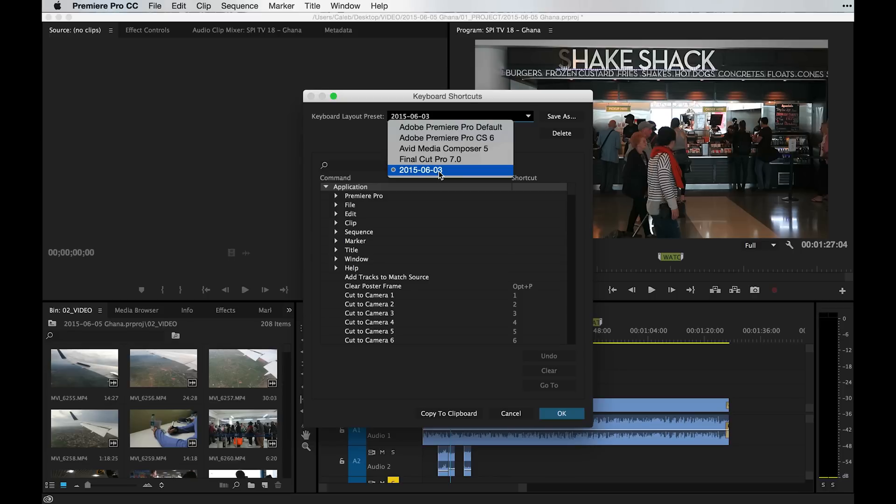
left_click(420, 170)
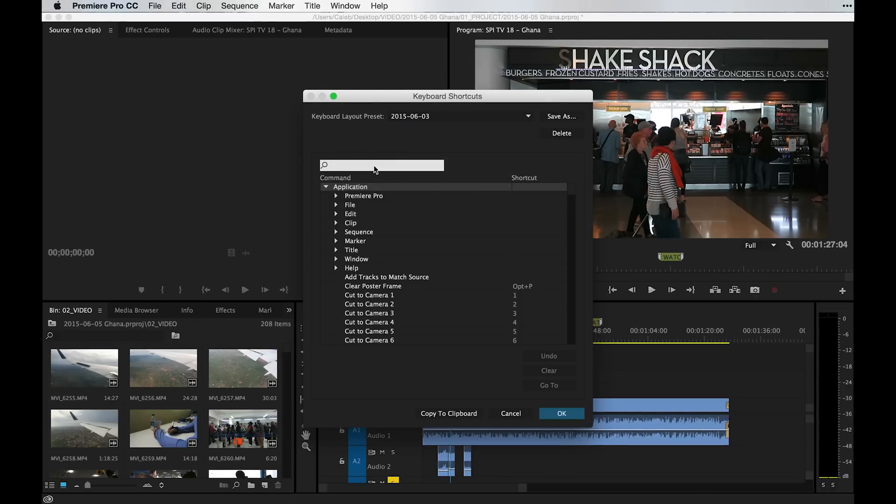
type("zoom")
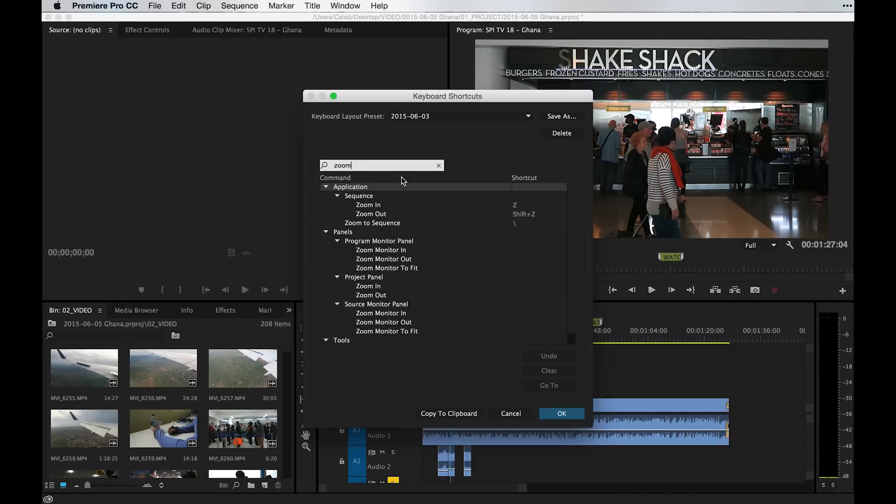
left_click(439, 166)
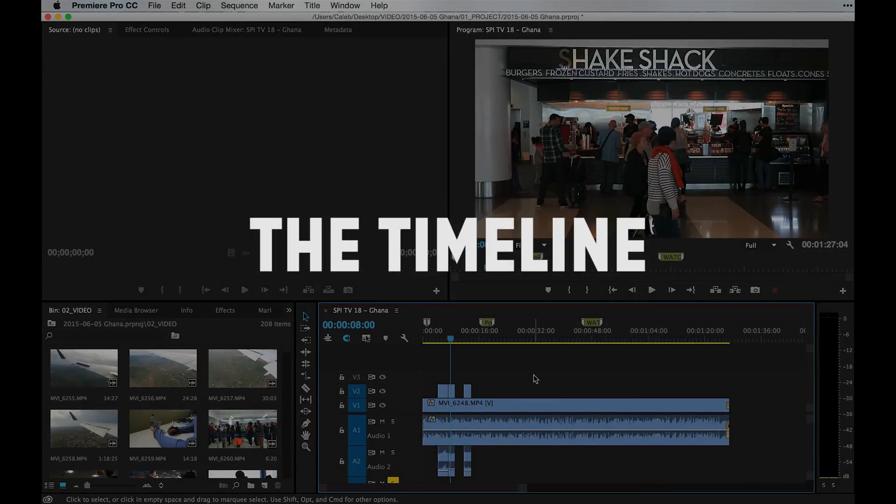
- Dismiss the shortcut editor and zoom the timeline in on the first twelve seconds
left_click(534, 339)
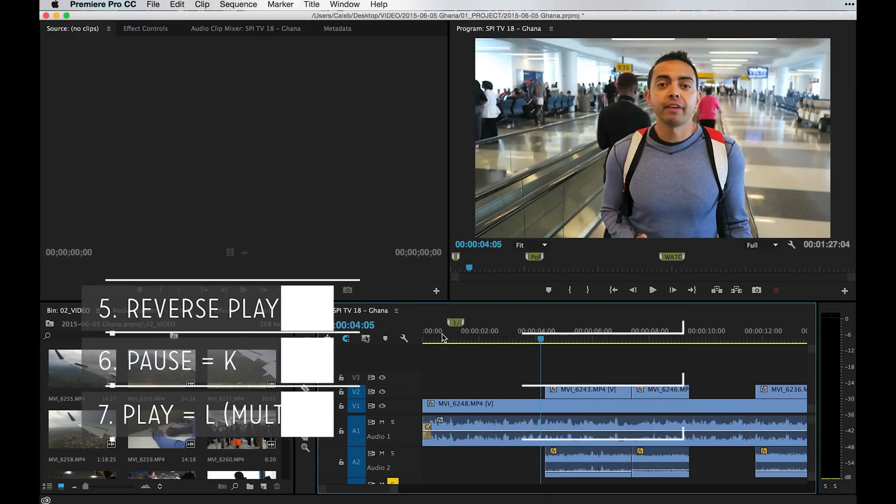
- Shuttle playback with J/K/L and leave the playhead about one second into the sequence
key("l")
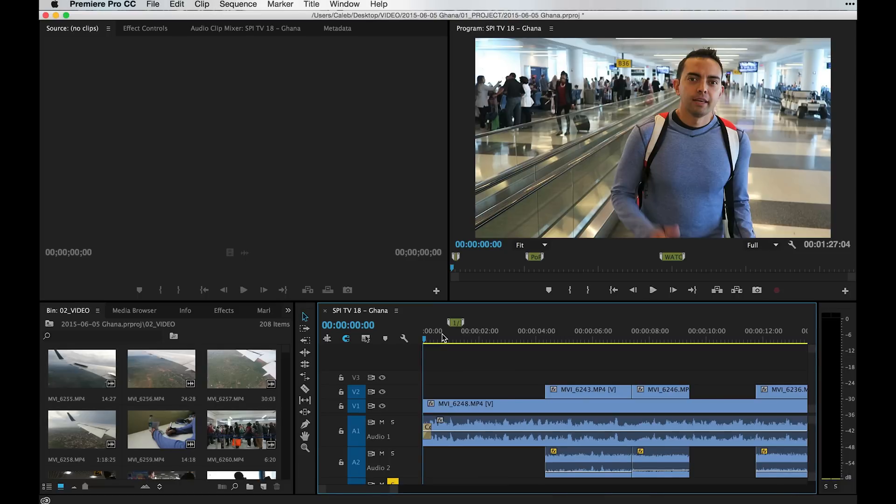
left_click(653, 290)
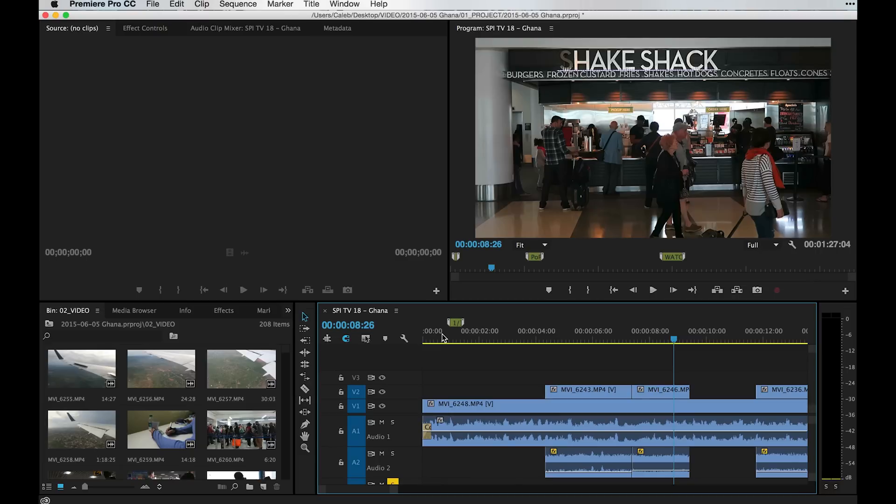
left_click(654, 290)
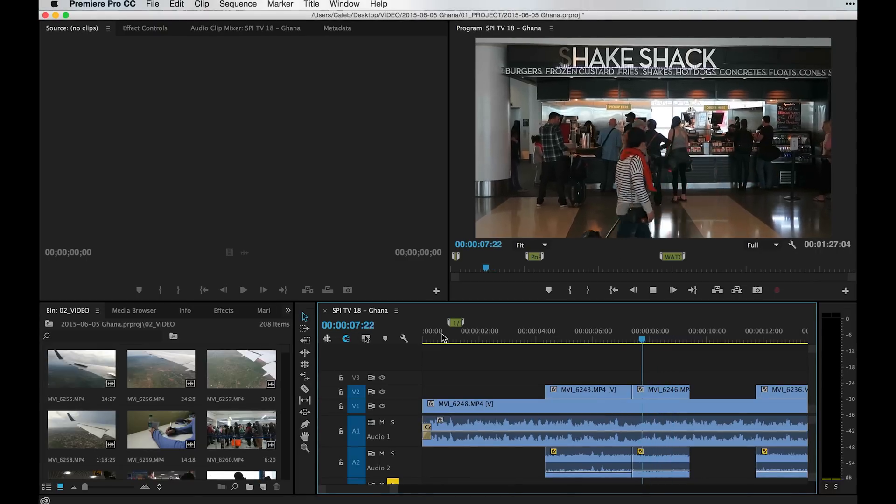
left_click(575, 339)
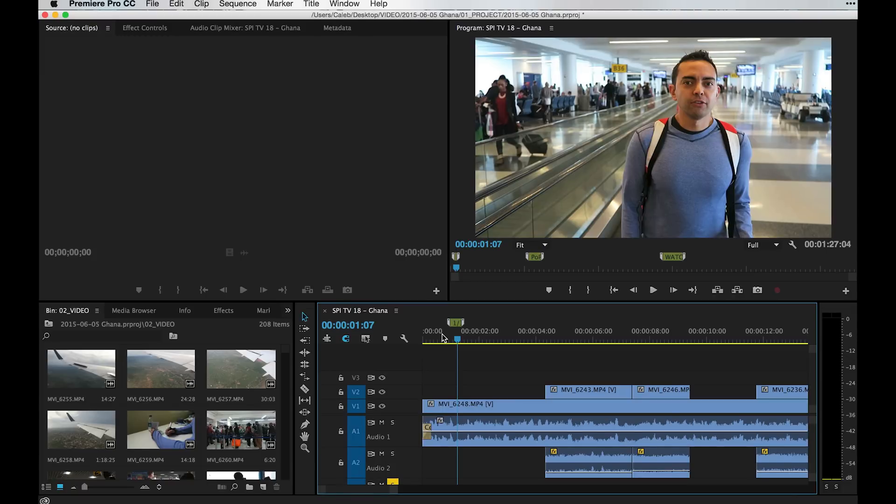
left_click(520, 338)
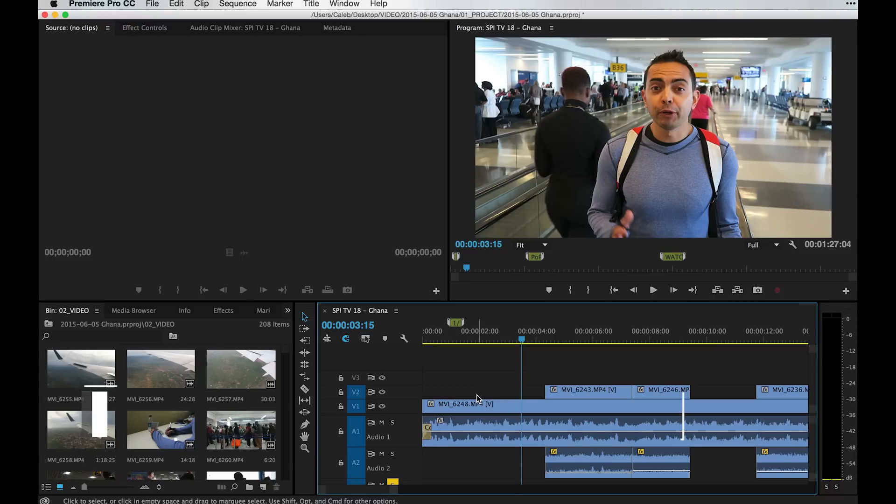
- Expand all tracks with Cmd+= until clip thumbnails show, then collapse them again
key("cmd+=")
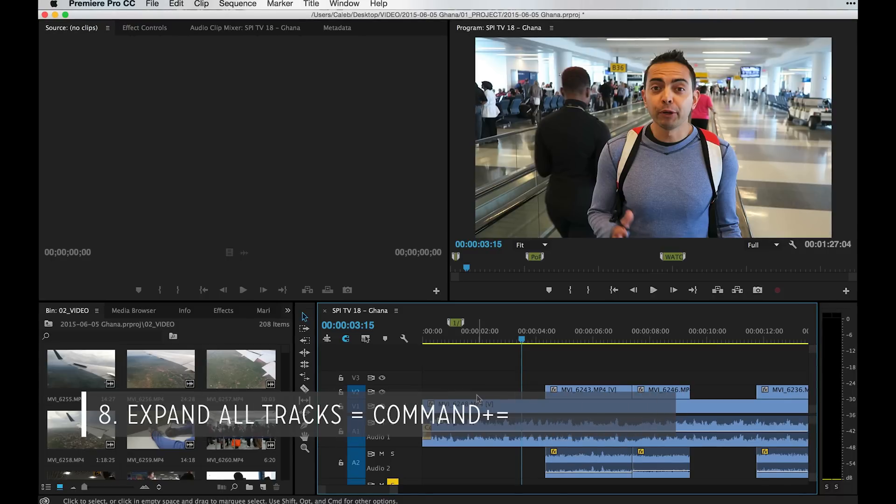
key("cmd+=")
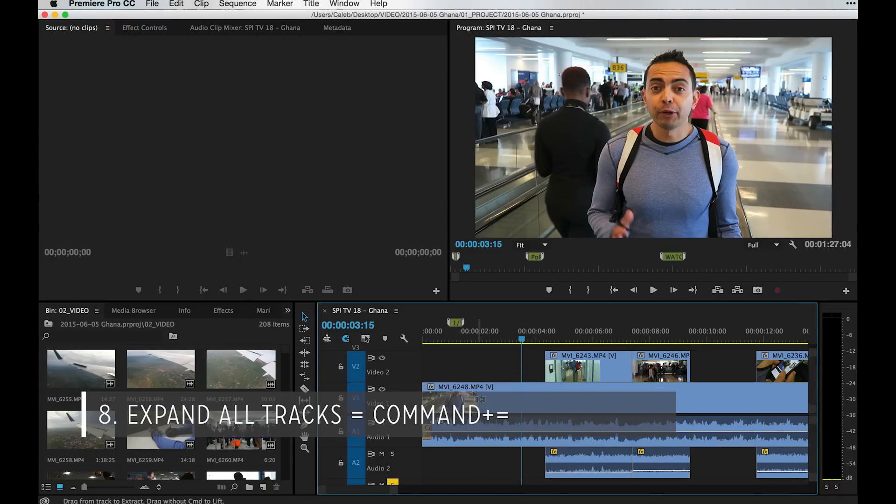
key("cmd+=")
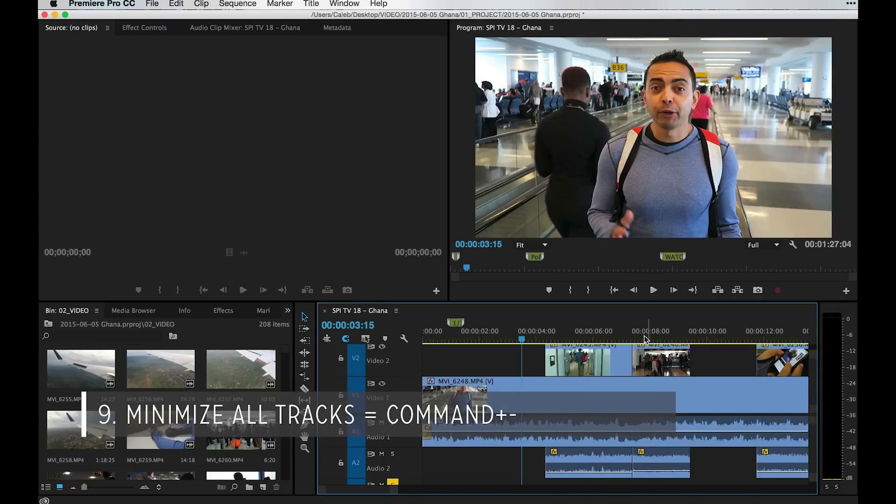
left_click(651, 338)
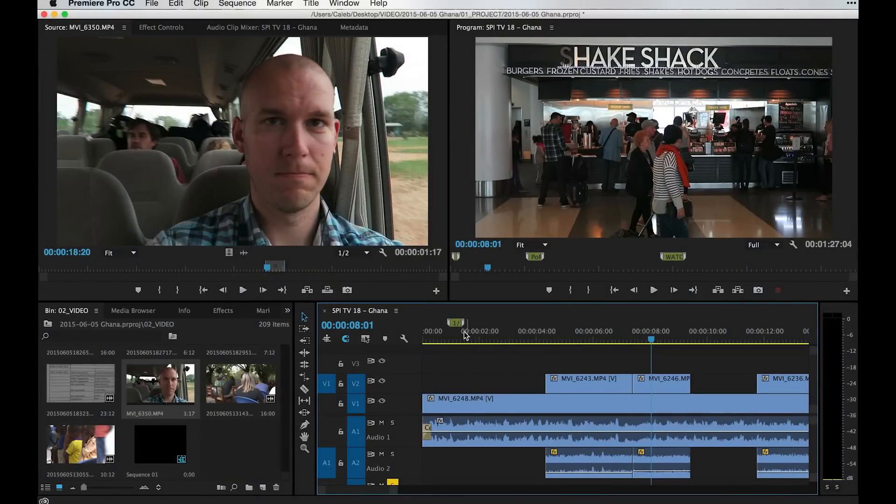
mouse_move(271, 184)
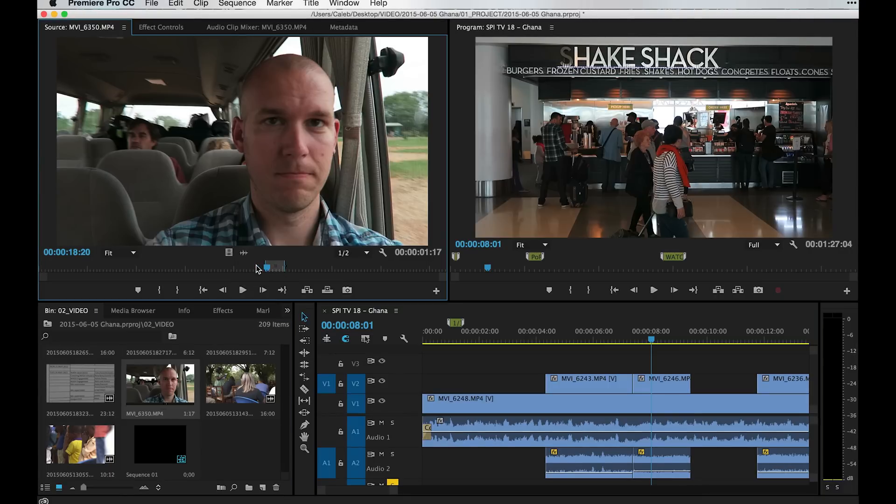
- Mark in/out on MVI_6350 and drag that range onto V1 at about 00:02:36
key("i")
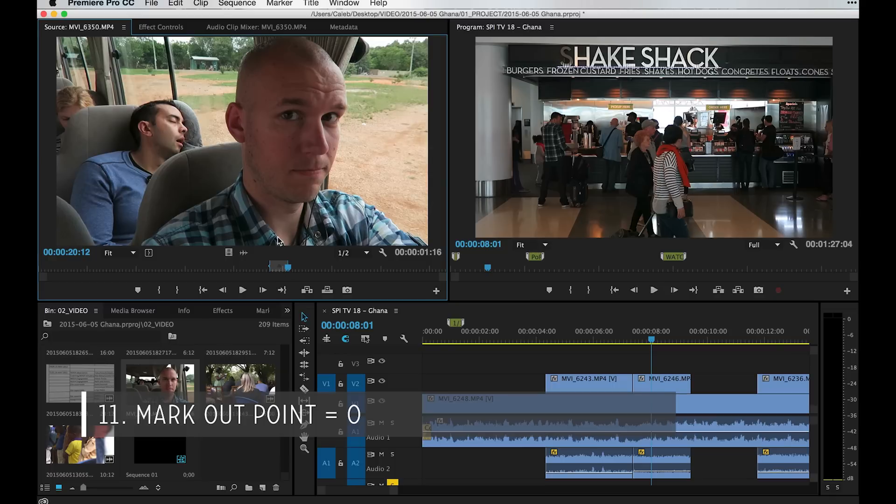
right_click(286, 234)
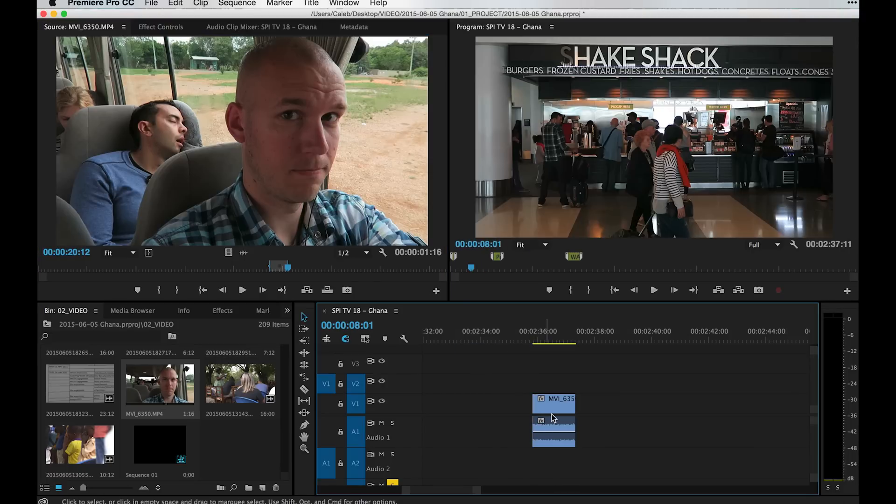
left_click_drag(553, 404, 654, 387)
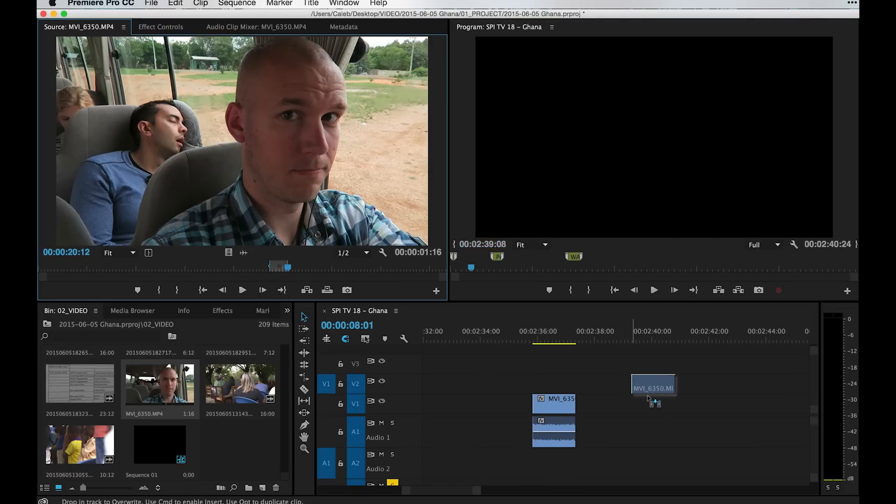
left_click_drag(653, 387, 674, 417)
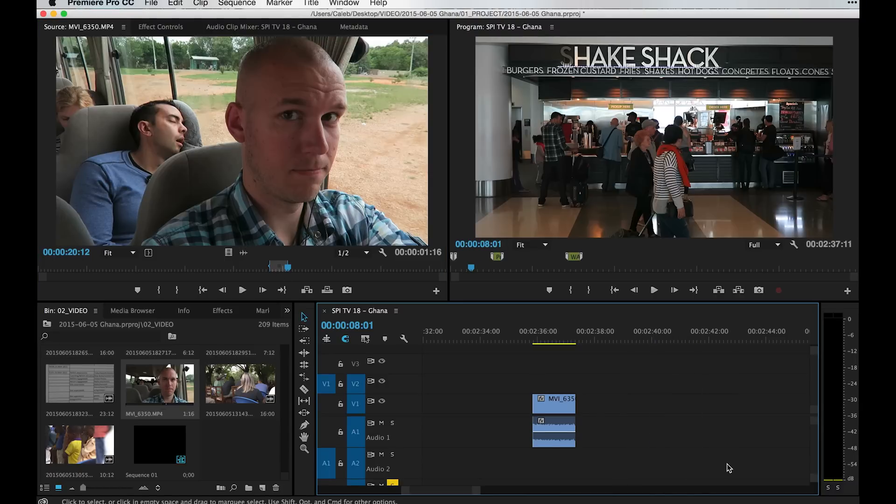
mouse_move(339, 163)
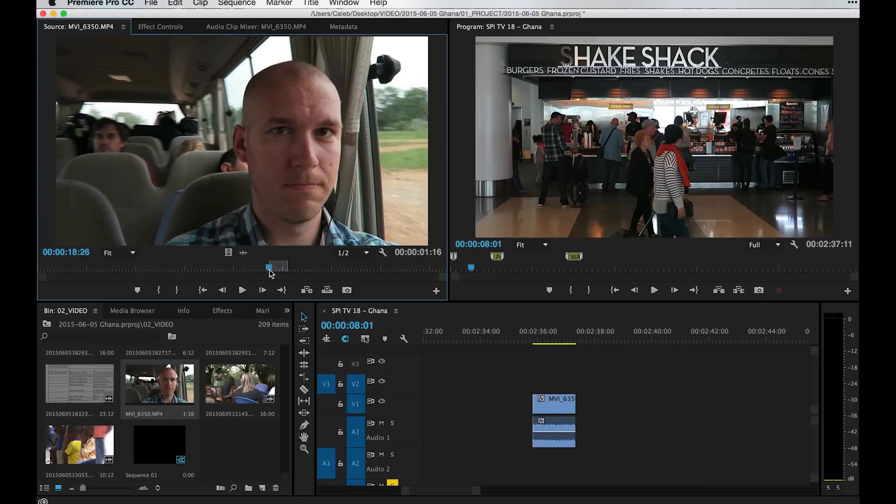
left_click(584, 339)
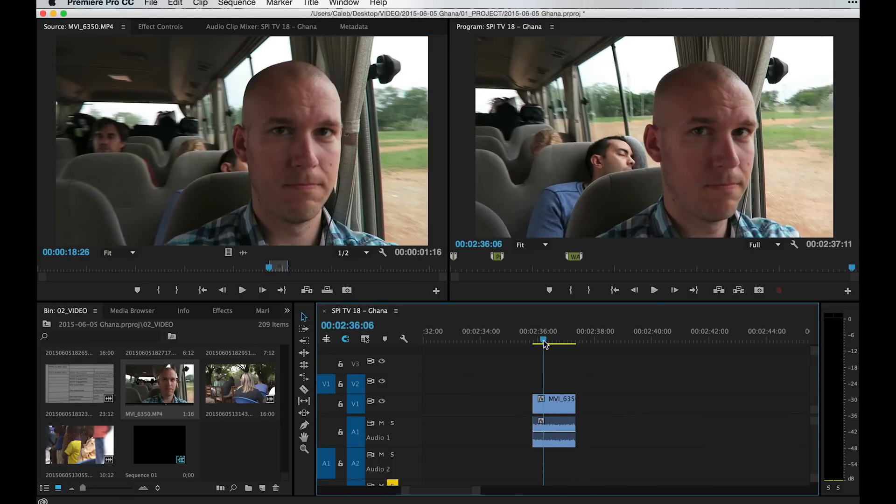
left_click_drag(543, 342, 533, 341)
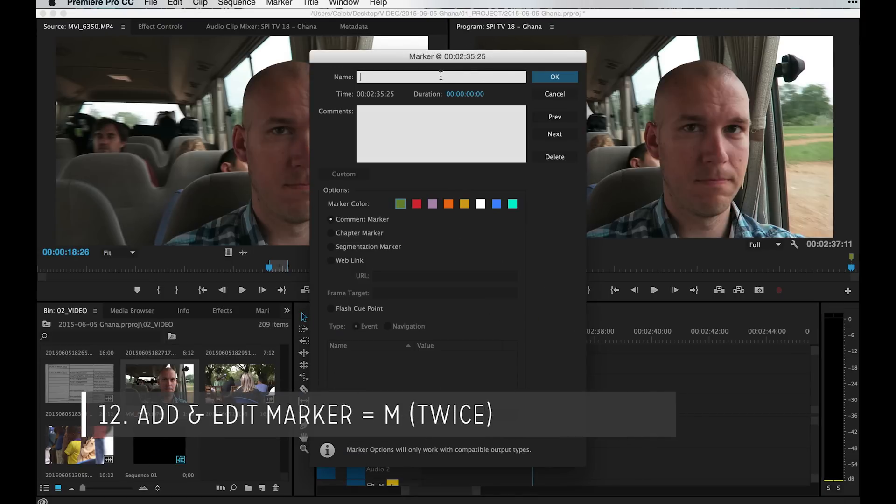
type("Remove this clip")
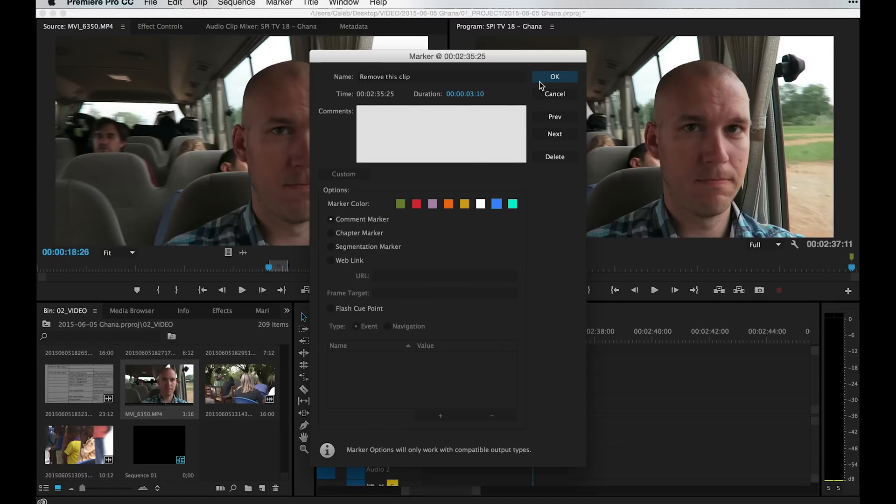
left_click(553, 76)
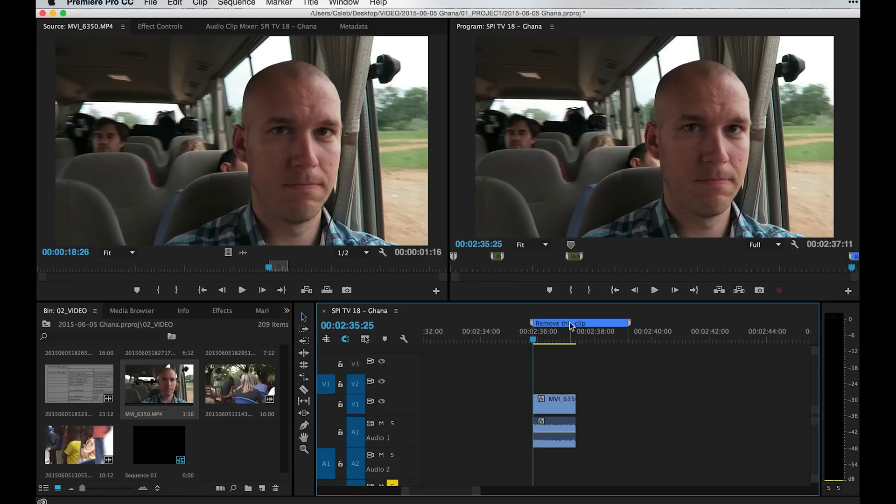
mouse_move(551, 371)
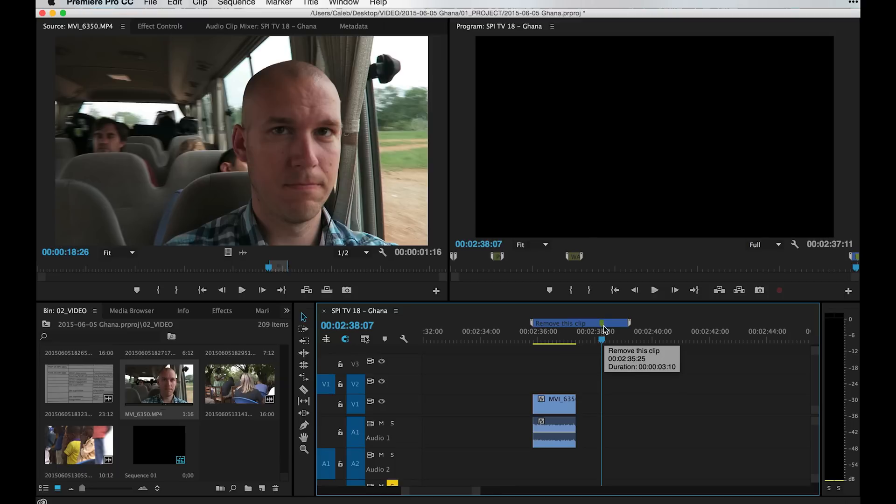
mouse_move(622, 345)
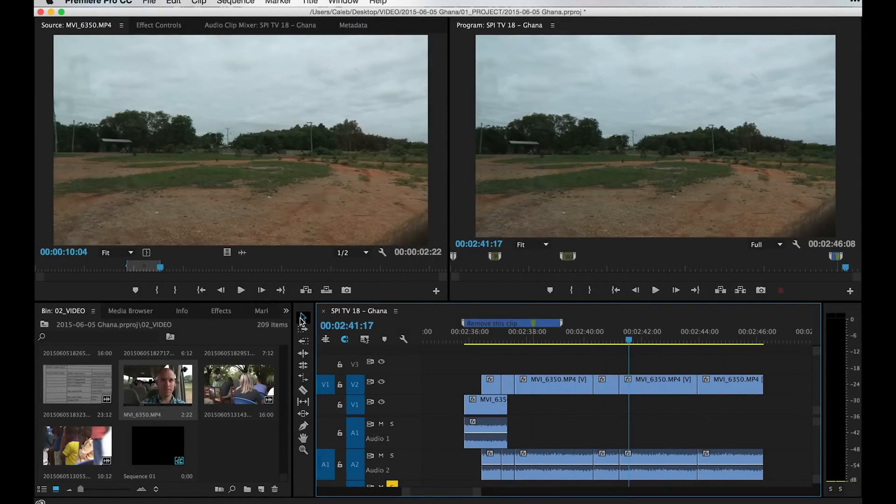
mouse_move(302, 318)
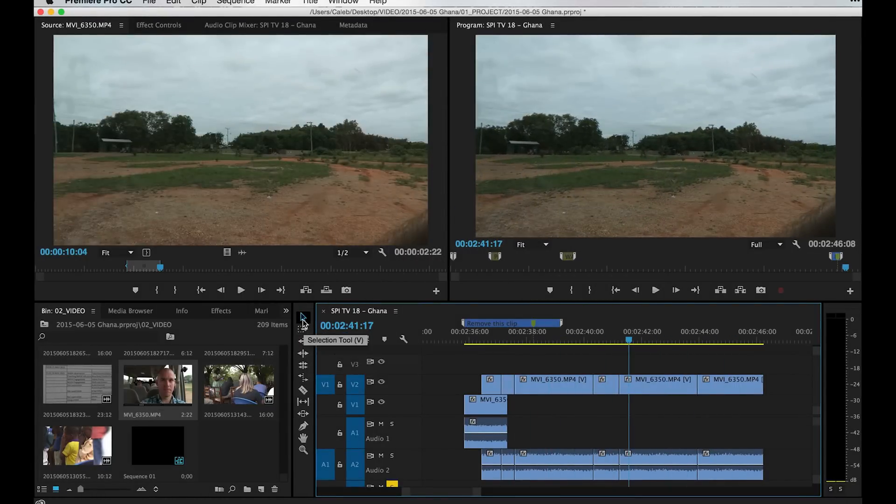
- Return to the Selection tool to split the V2 landscape clip before the 02:41:20 edit
key("n")
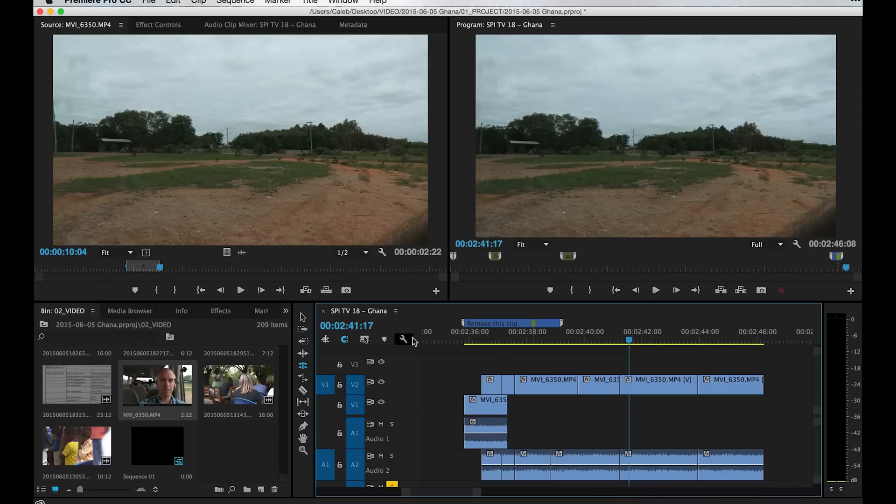
mouse_move(584, 369)
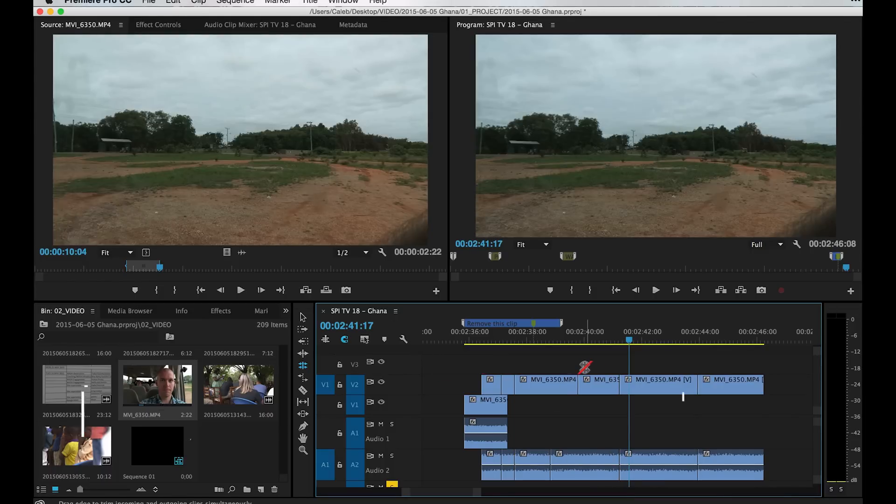
- Slip the short V2 piece's contents 16 frames in place with the Slip tool (Y)
key("y")
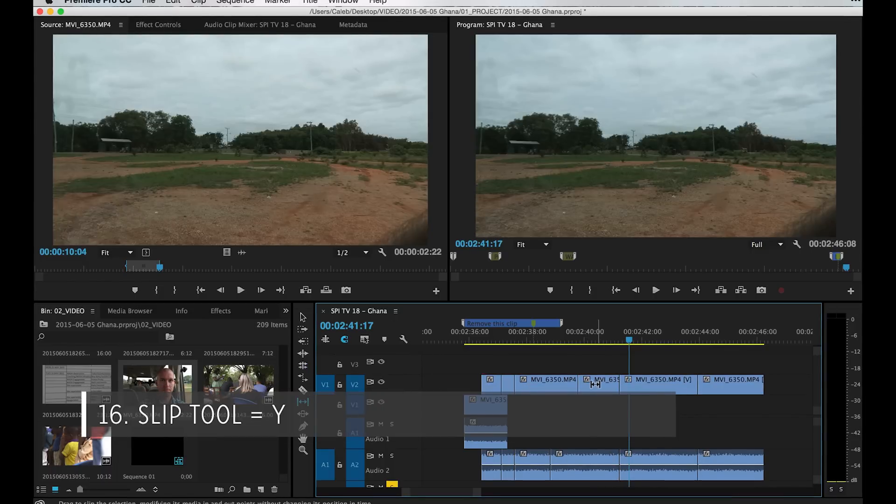
left_click_drag(600, 383, 622, 383)
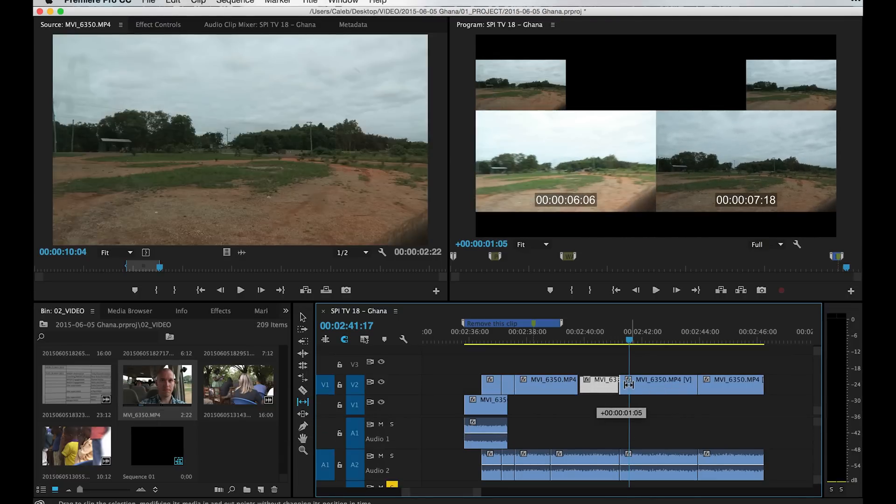
left_click_drag(629, 384, 612, 385)
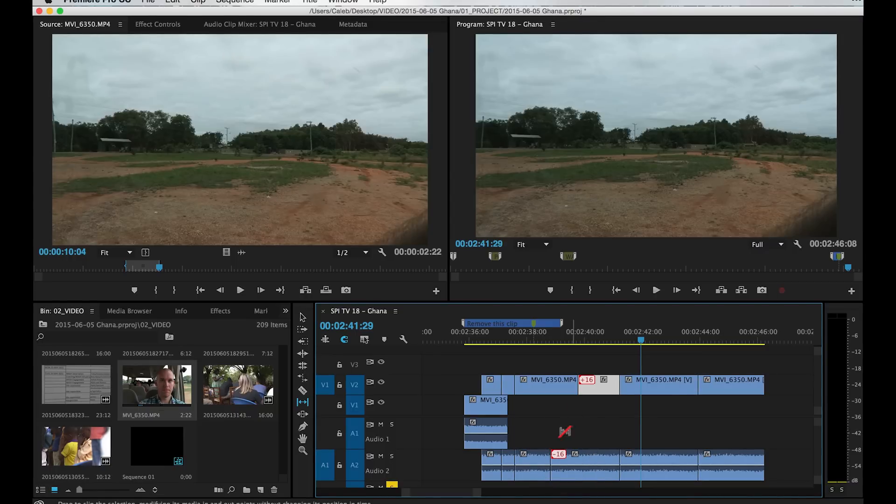
- Razor the V2 landscape clip near 02:44:00 into short pieces, then return to selection
key("c")
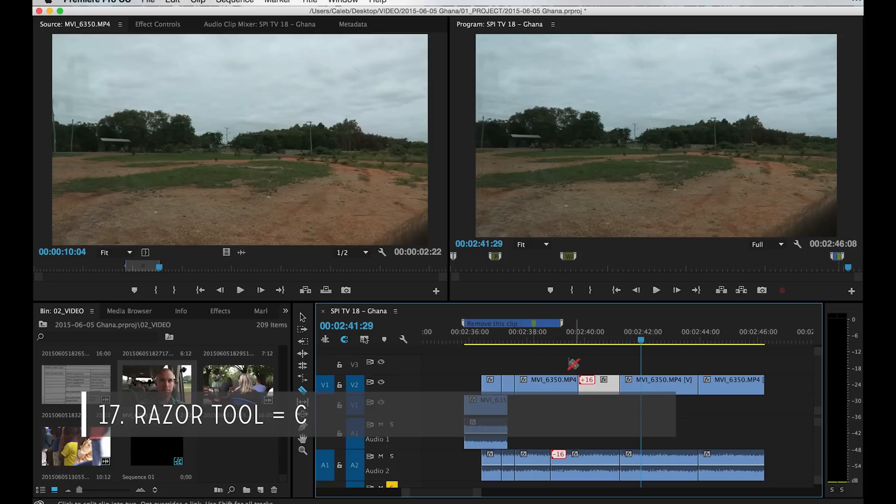
mouse_move(663, 385)
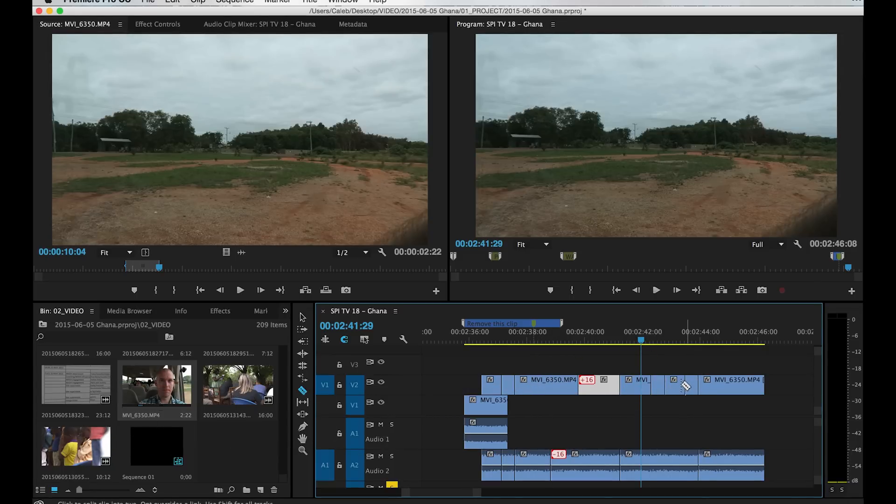
left_click(648, 382)
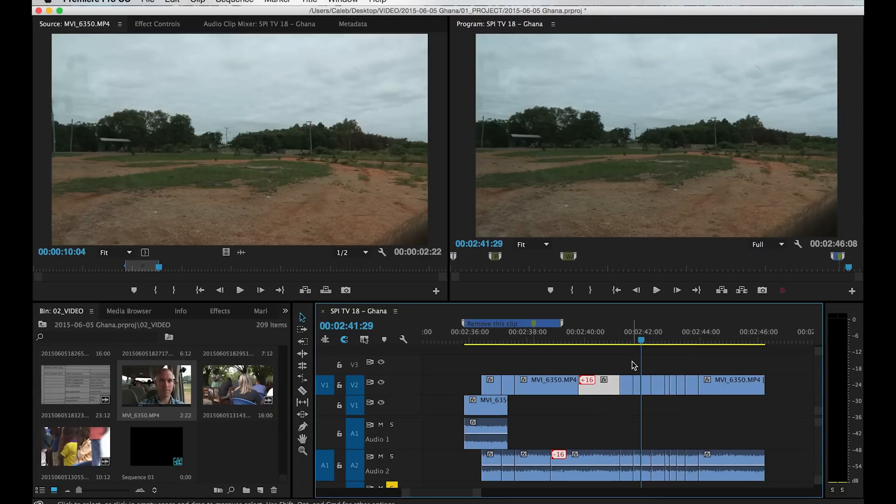
key("v")
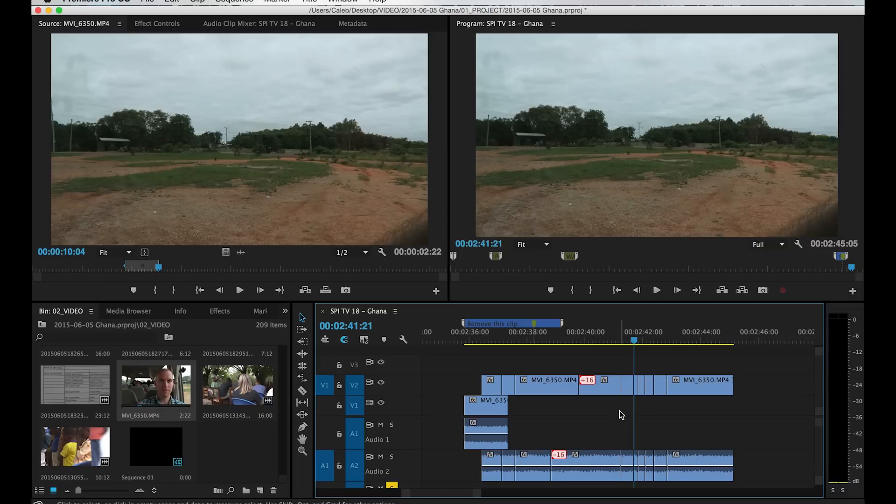
mouse_move(639, 408)
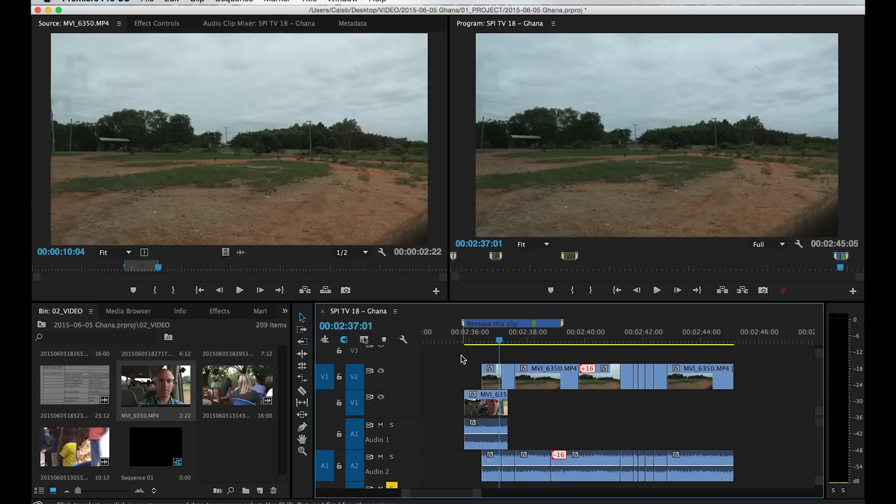
left_click(605, 342)
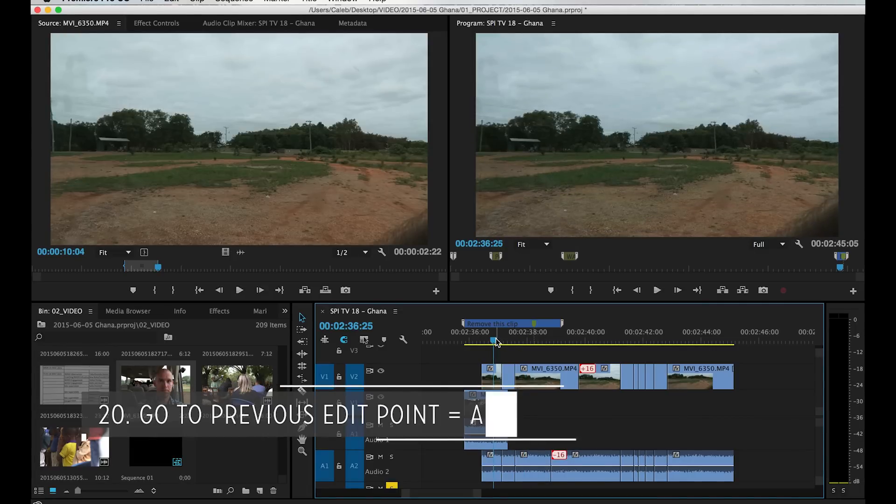
key("a")
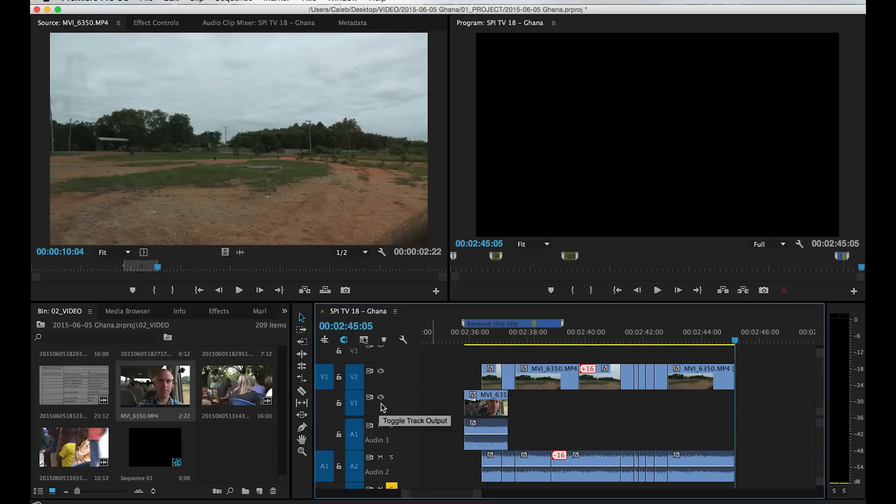
key("s")
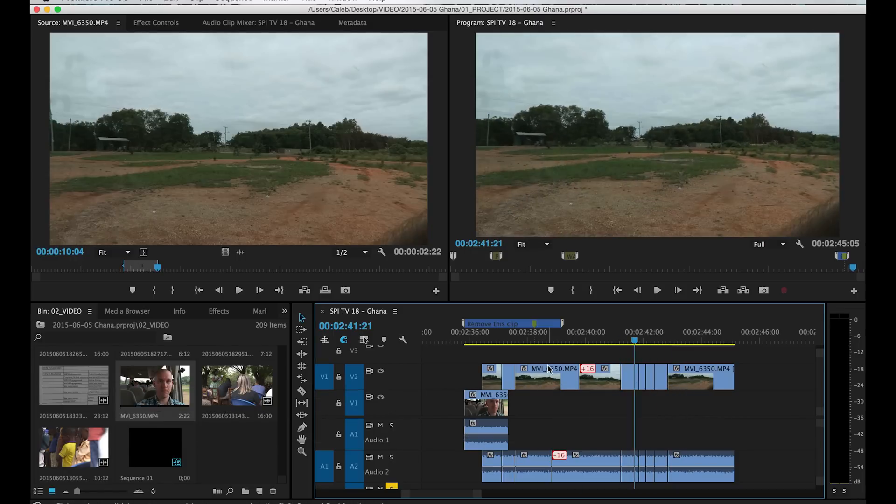
mouse_move(566, 343)
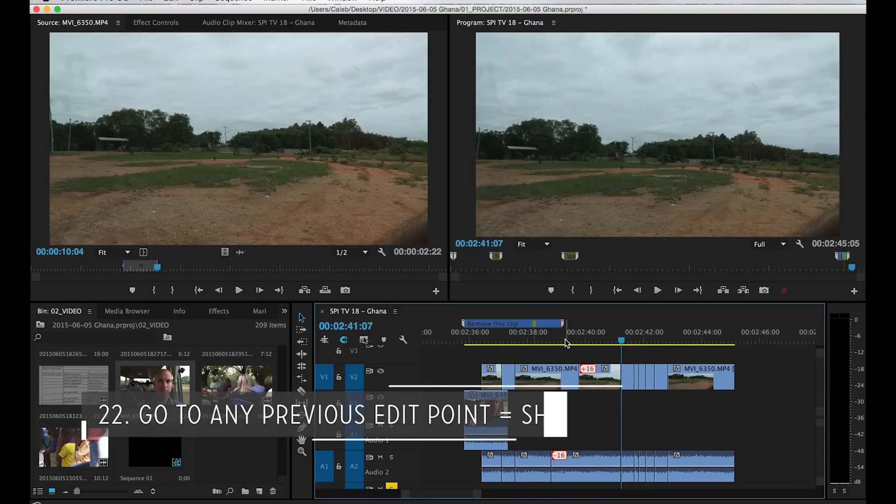
key("shift+a")
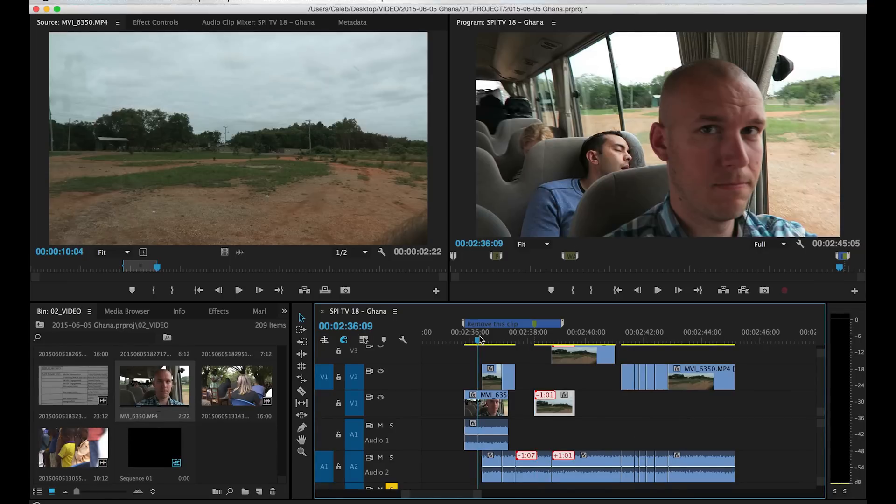
- Select the piece under the playhead with D and match-frame it into the Source Monitor near 02:41
key("d")
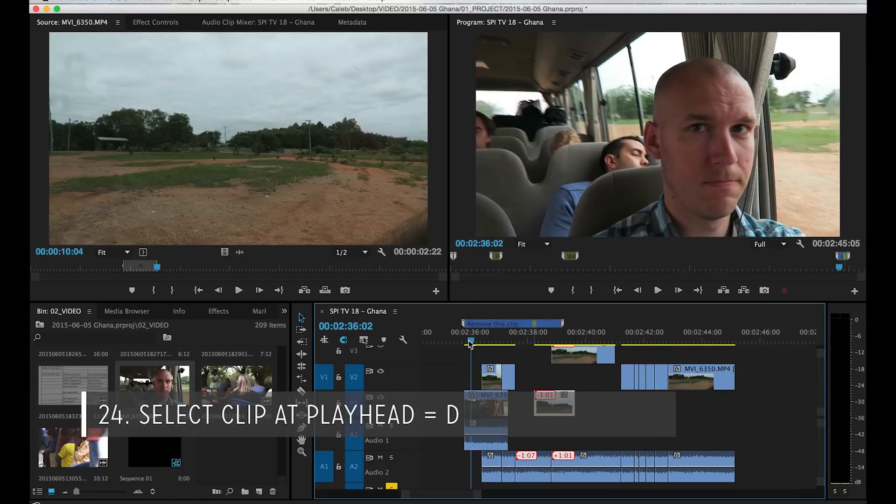
key("d")
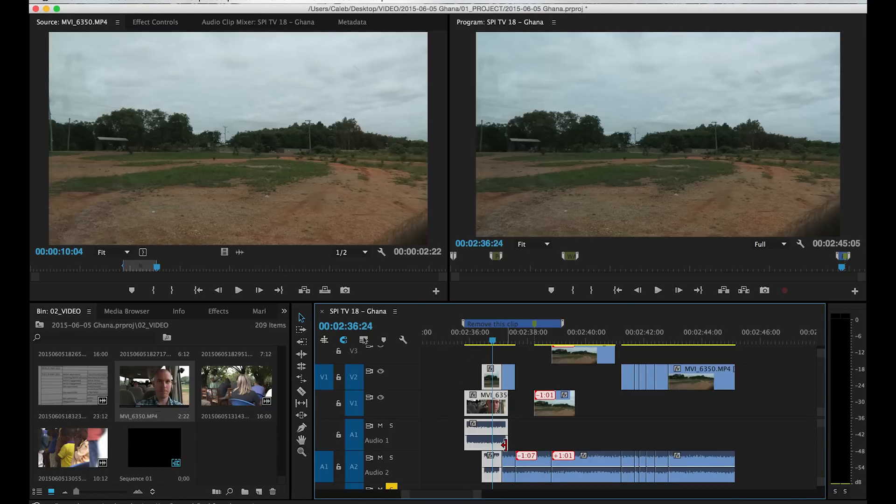
left_click(531, 342)
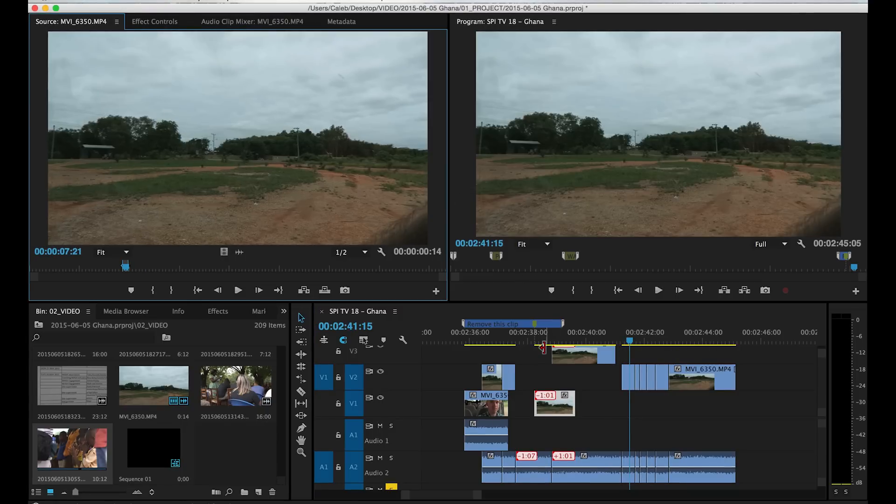
left_click(472, 343)
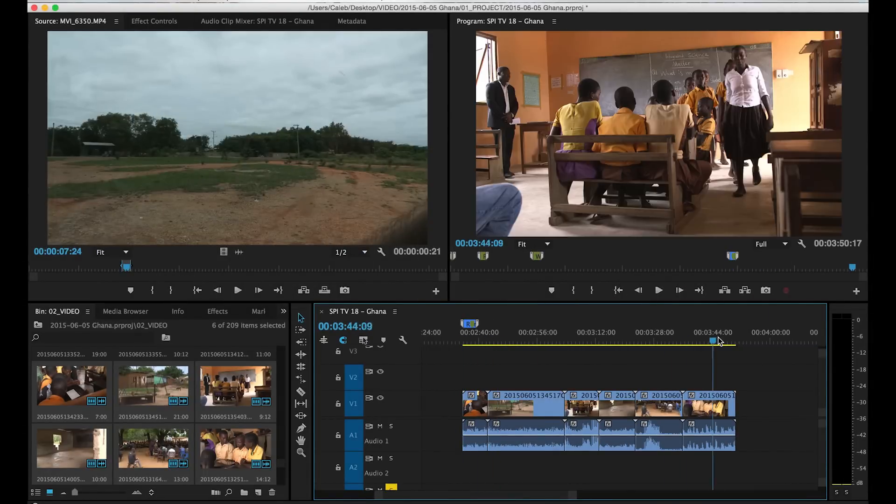
left_click(479, 342)
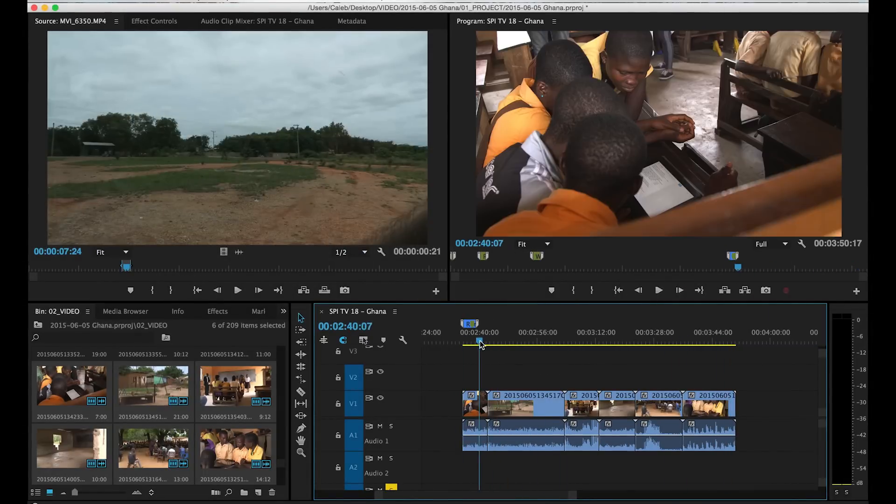
left_click_drag(479, 342, 464, 342)
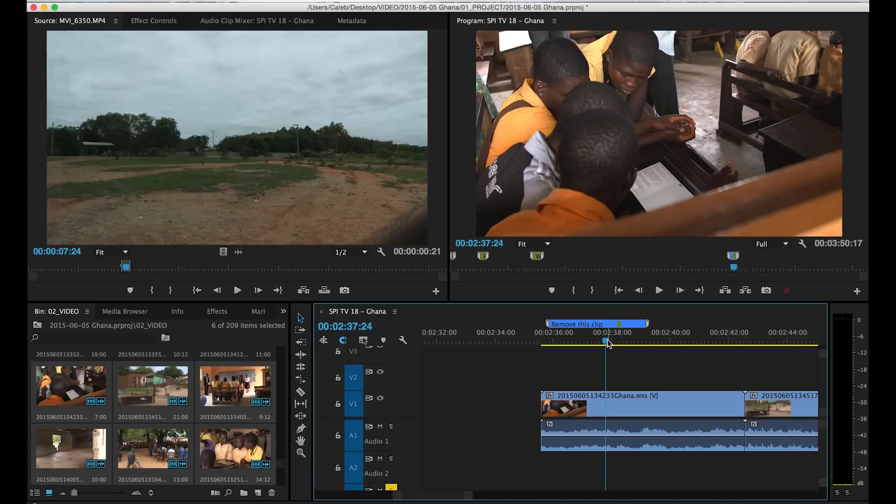
key("q")
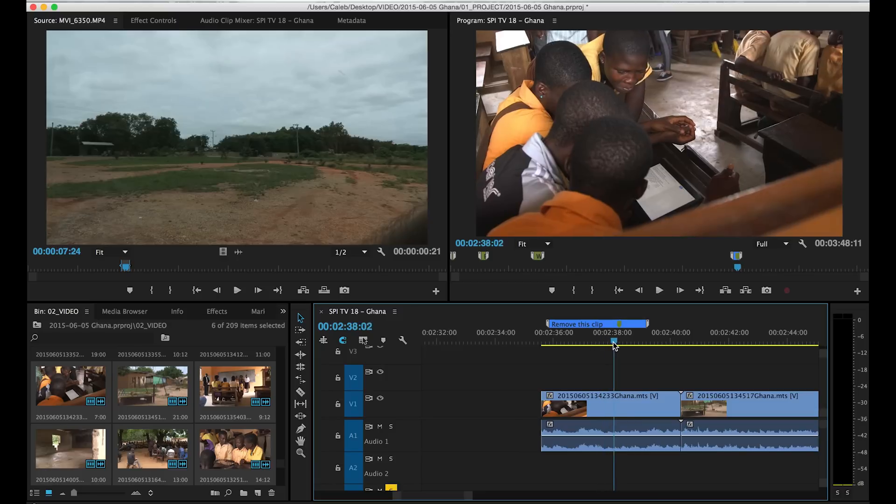
left_click_drag(614, 342, 679, 342)
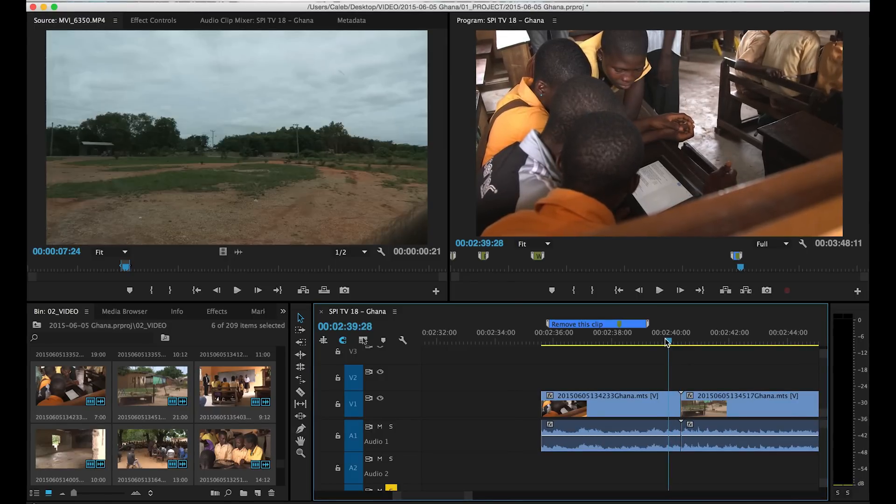
- Scrub the playhead into the long second clip around 00:02:42 to find the trim point
key("w")
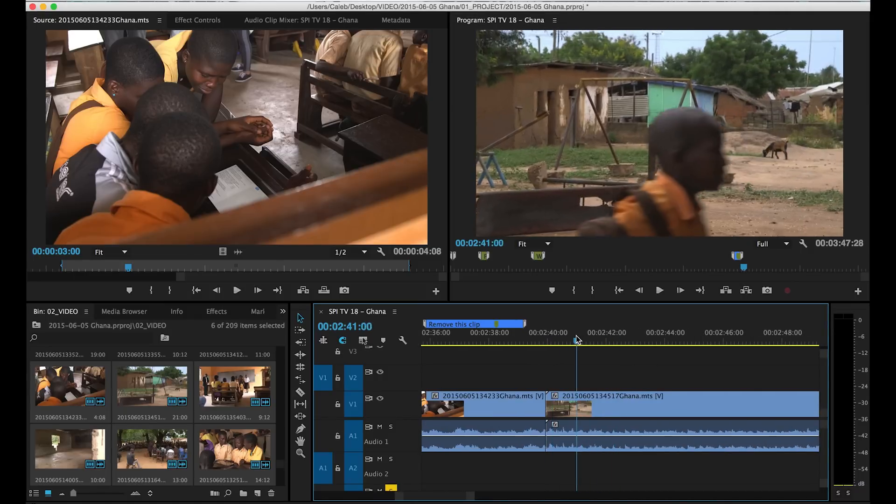
left_click_drag(577, 339, 639, 340)
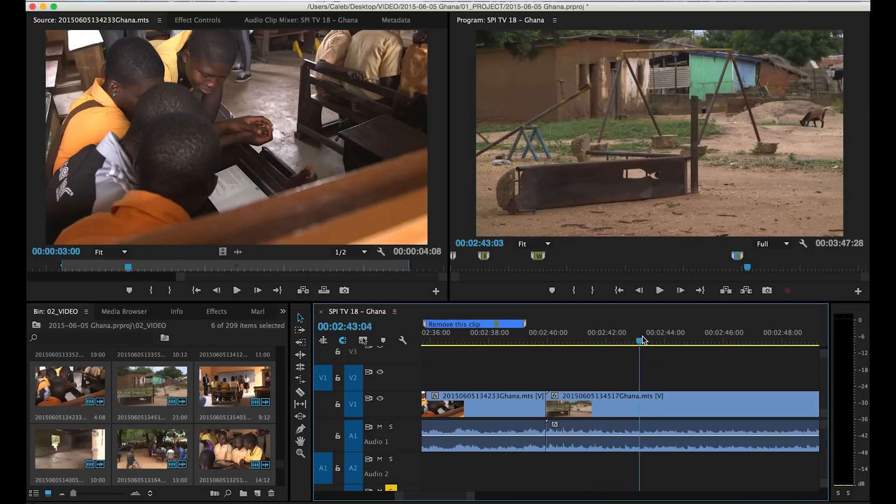
left_click_drag(644, 341, 635, 342)
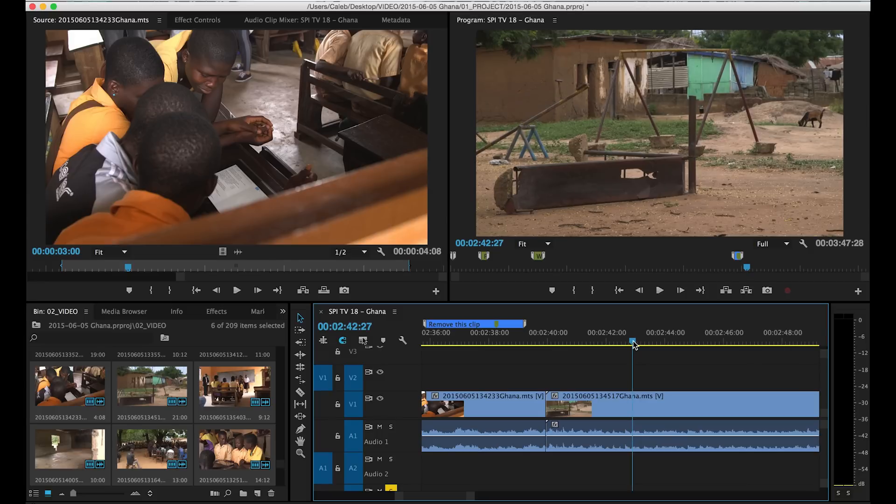
left_click_drag(633, 343, 547, 343)
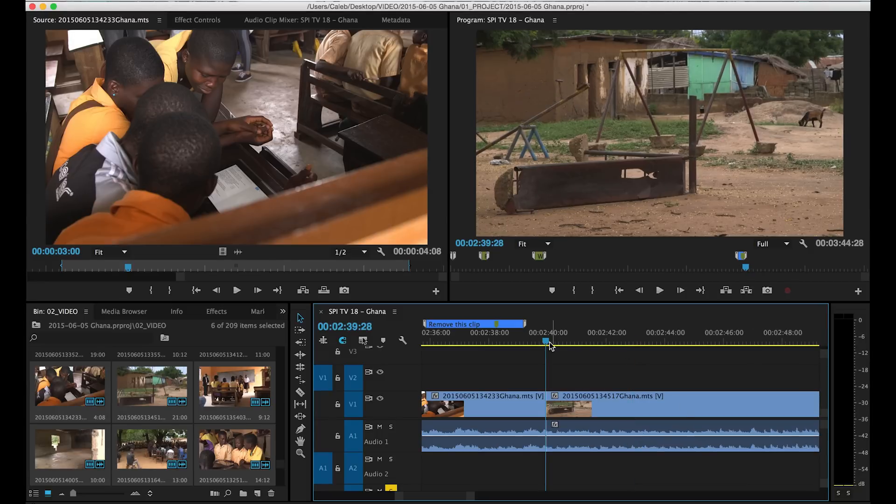
left_click(617, 340)
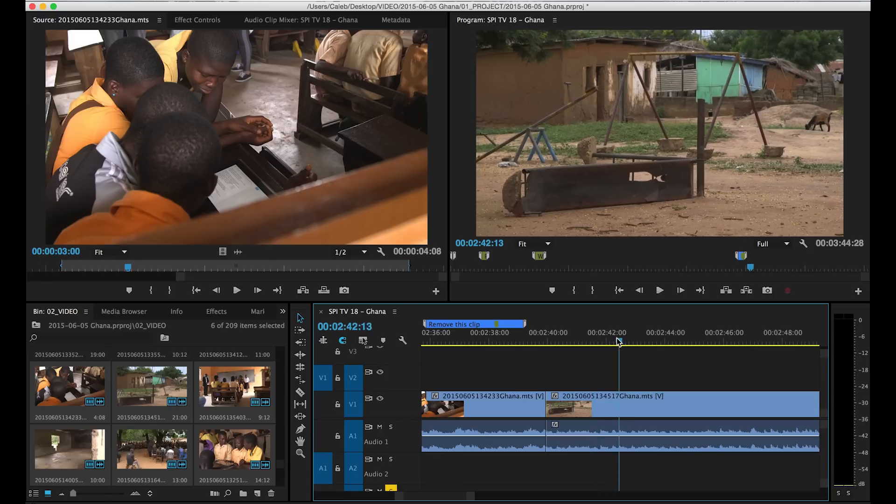
left_click_drag(617, 343, 612, 342)
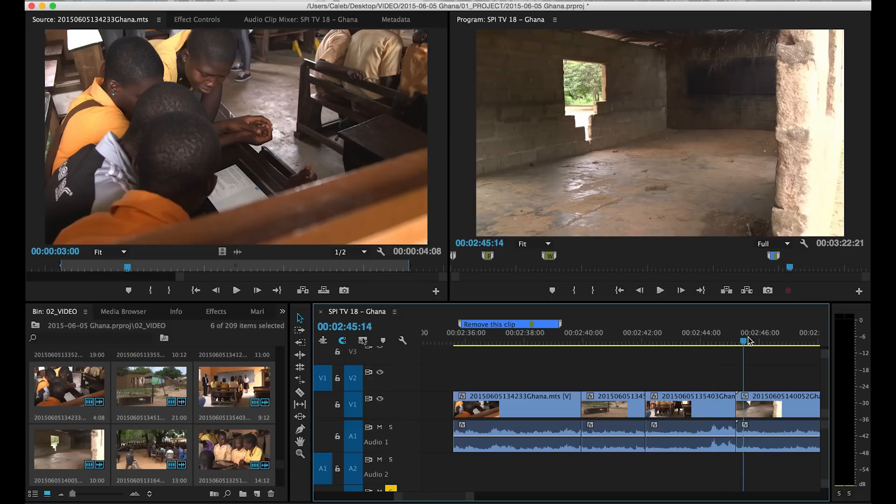
- Settle the playhead at 00:02:43:16 for the ripple trim that shortens the sequence to 00:03:22:21
left_click_drag(743, 339, 687, 340)
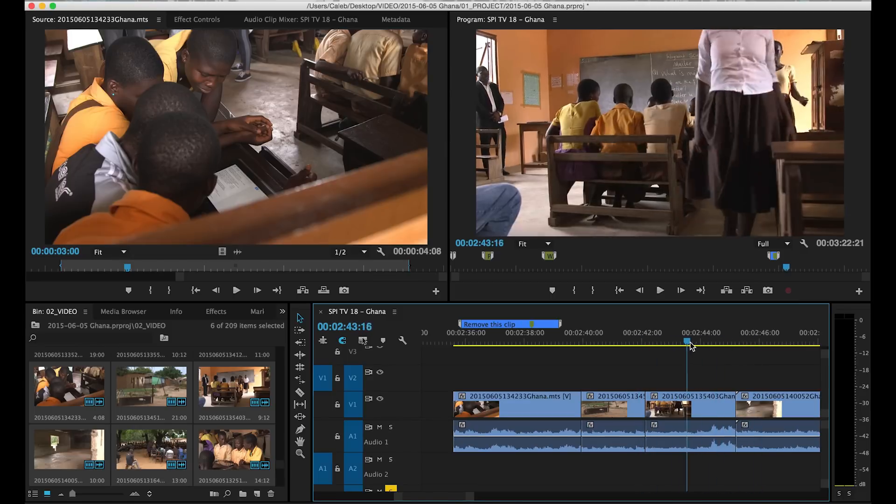
left_click_drag(690, 342, 687, 342)
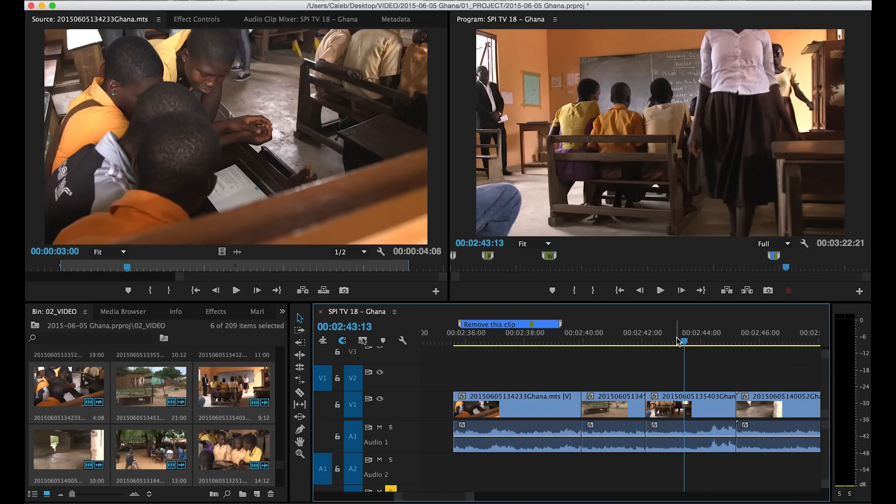
left_click_drag(684, 342, 666, 342)
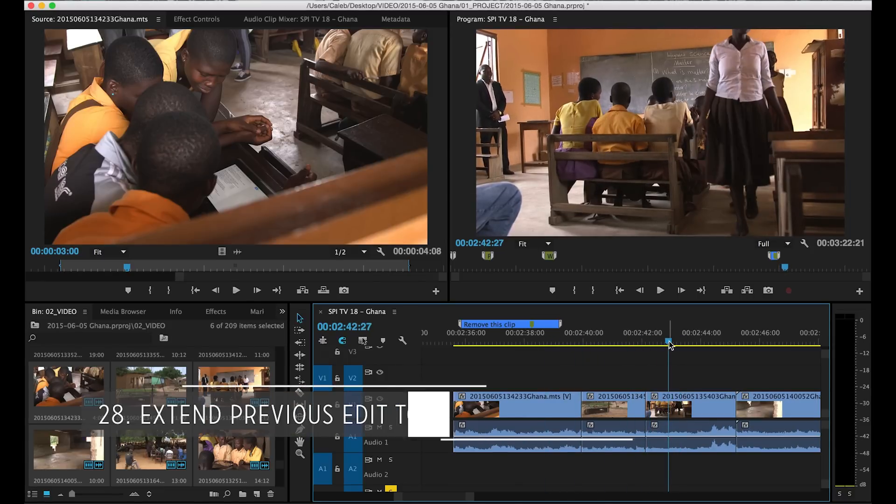
key("shift+q")
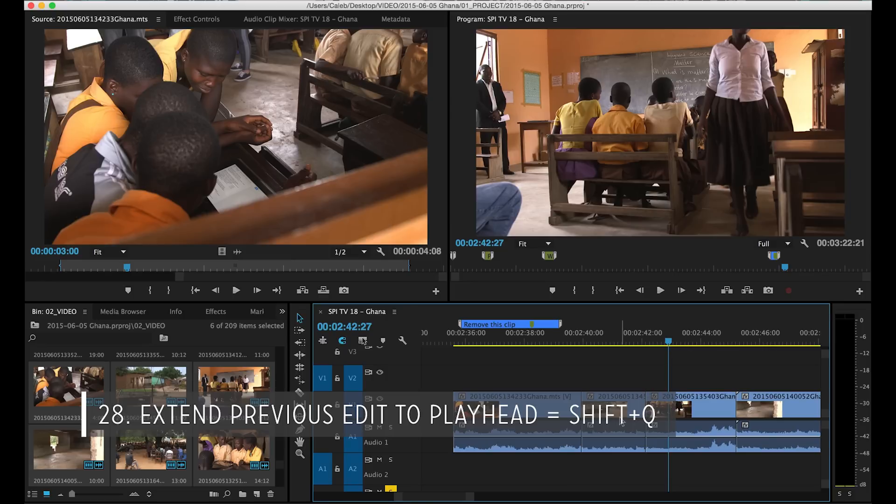
key("shift+q")
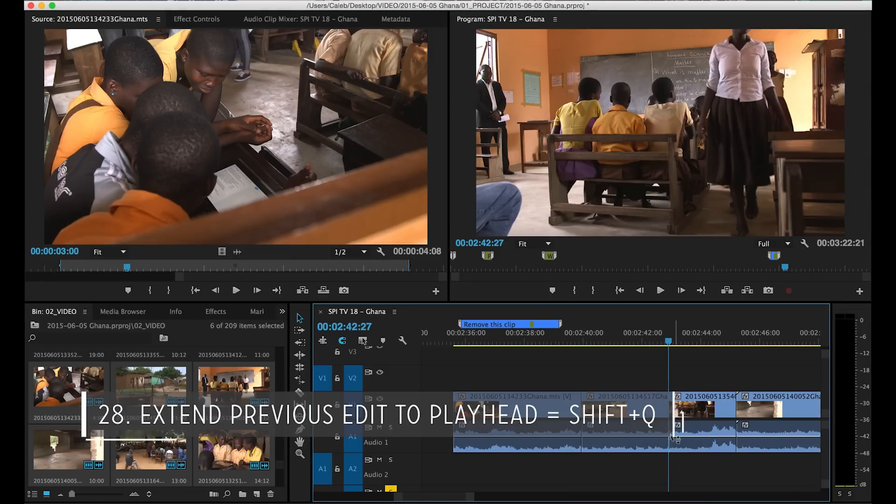
key("shift+q")
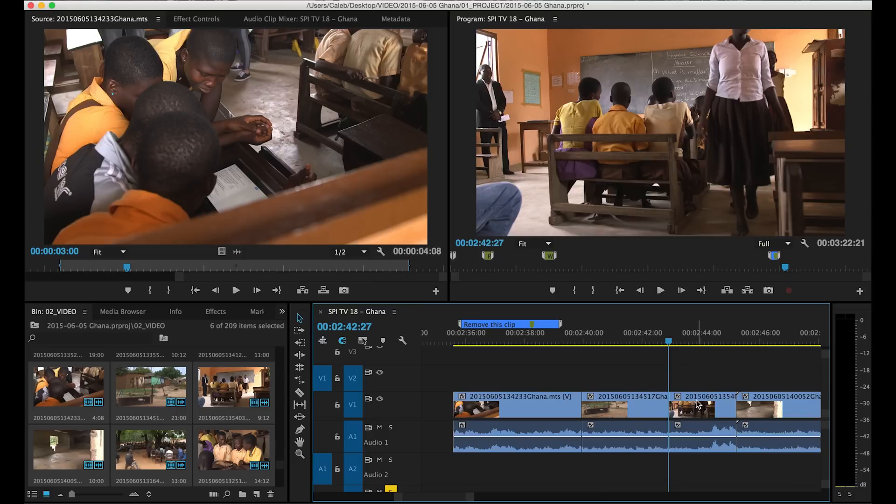
mouse_move(681, 368)
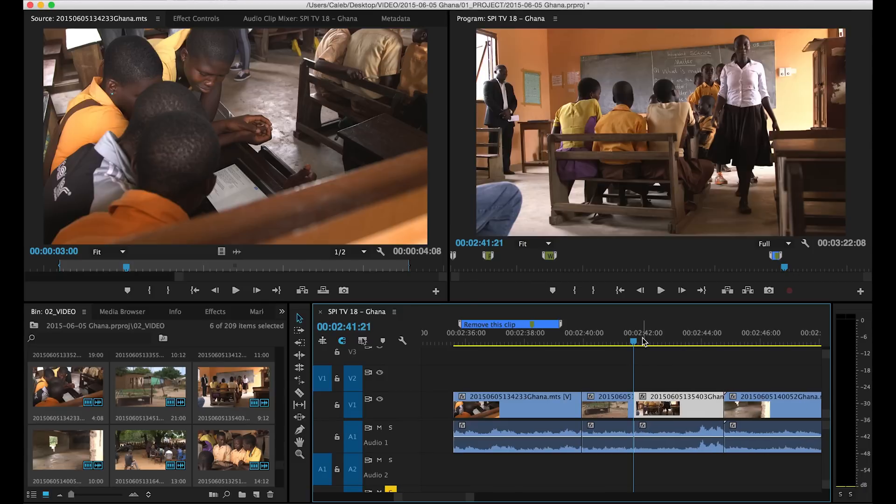
mouse_move(684, 408)
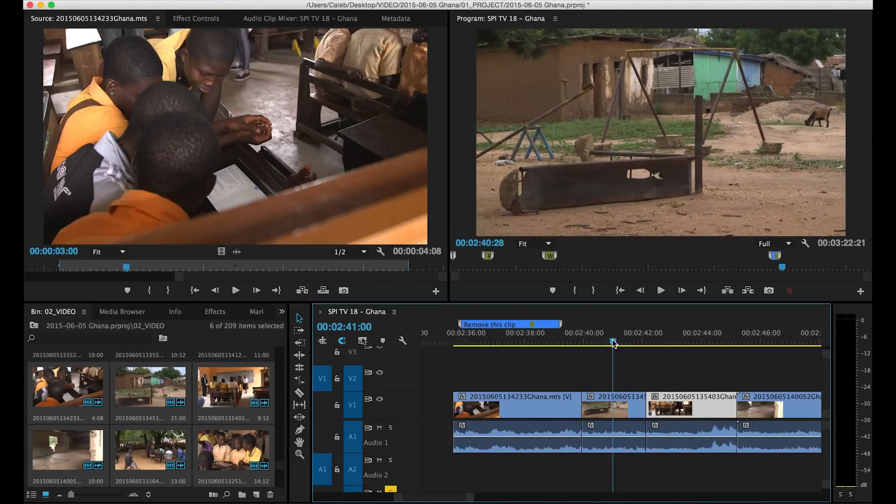
left_click(553, 342)
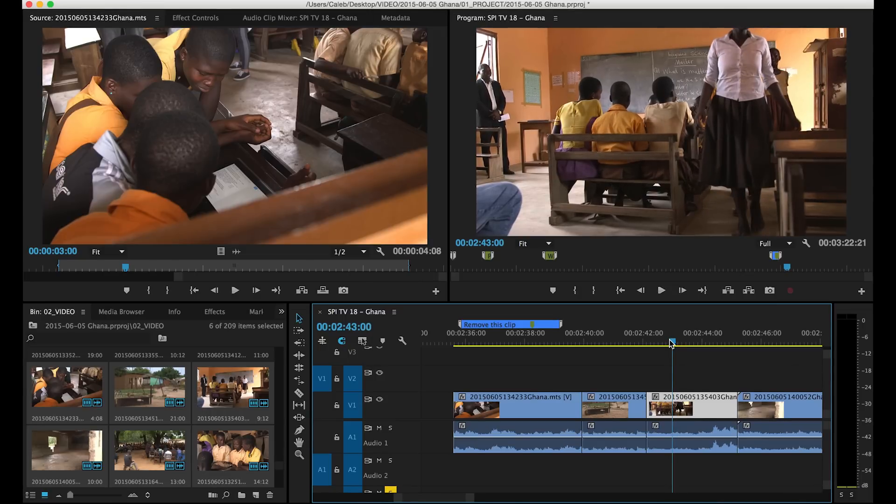
- Step the playhead forward in ten-frame jumps to about 00:02:44:26 over the next clip
key("shift+e")
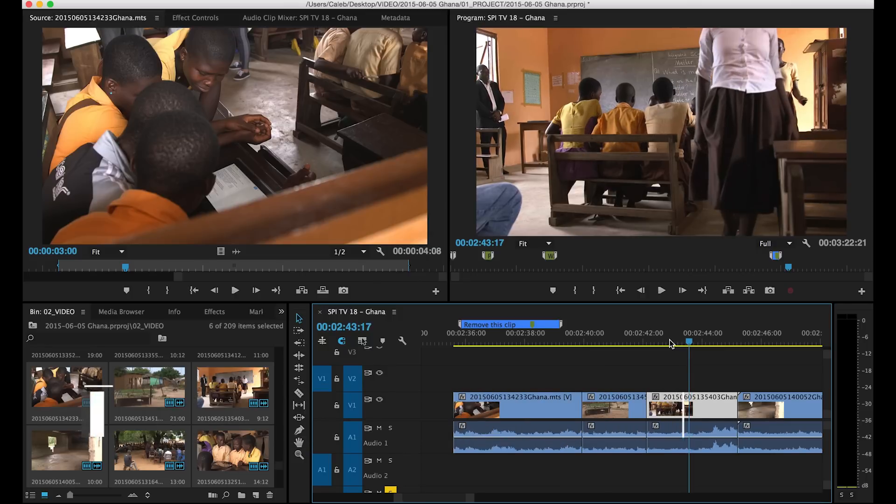
key("shift+r")
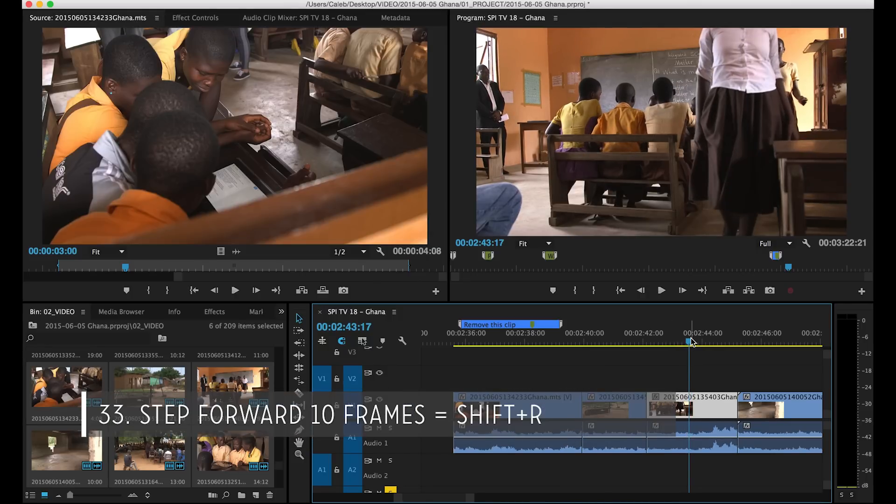
key("shift+r")
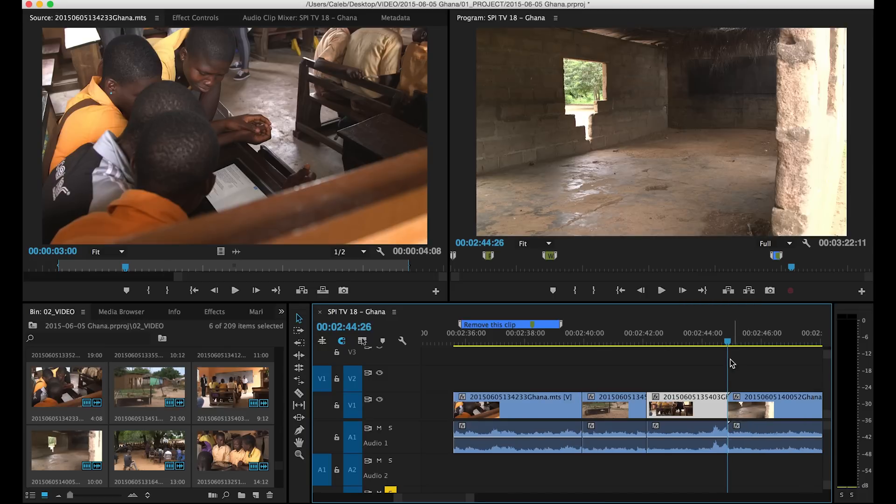
left_click_drag(727, 342, 710, 341)
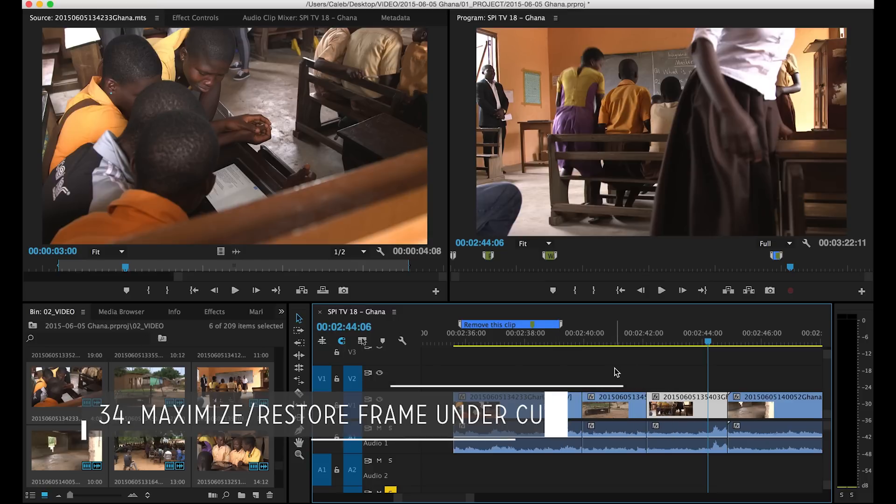
key("`")
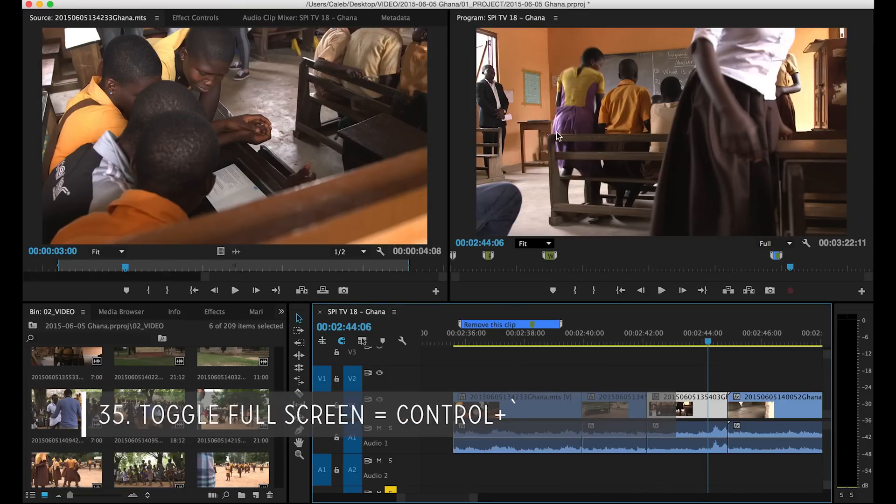
mouse_move(751, 110)
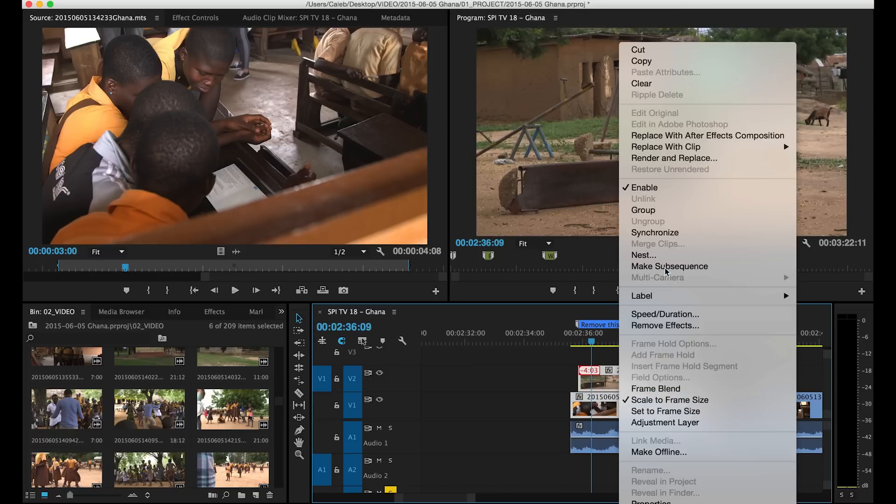
mouse_move(643, 210)
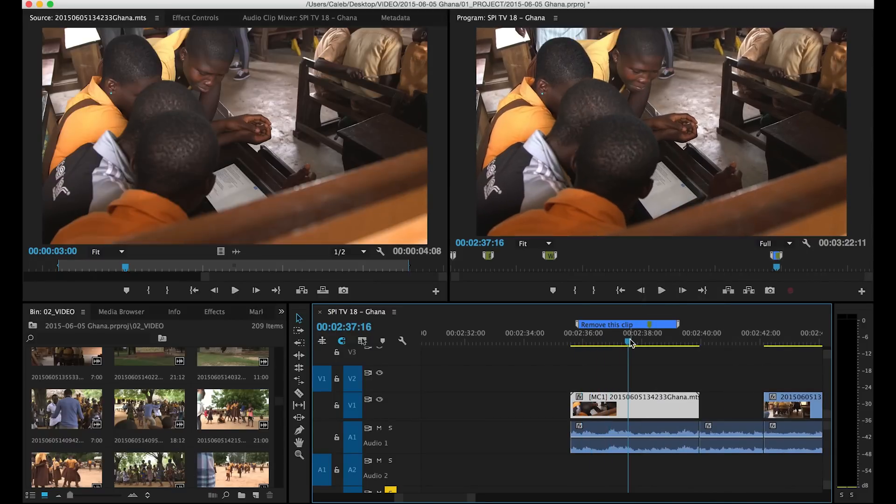
- Enable the multi-camera monitor view and park the playhead at the multi-cam clip start
key("shift+0")
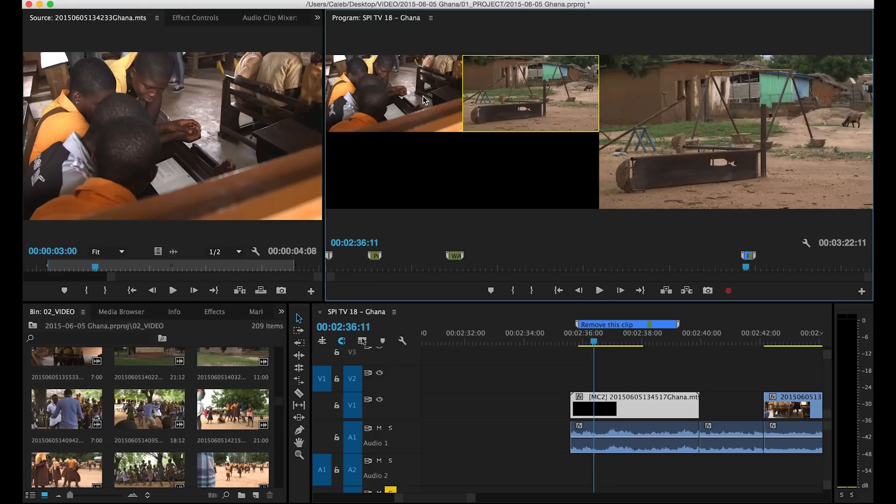
mouse_move(786, 169)
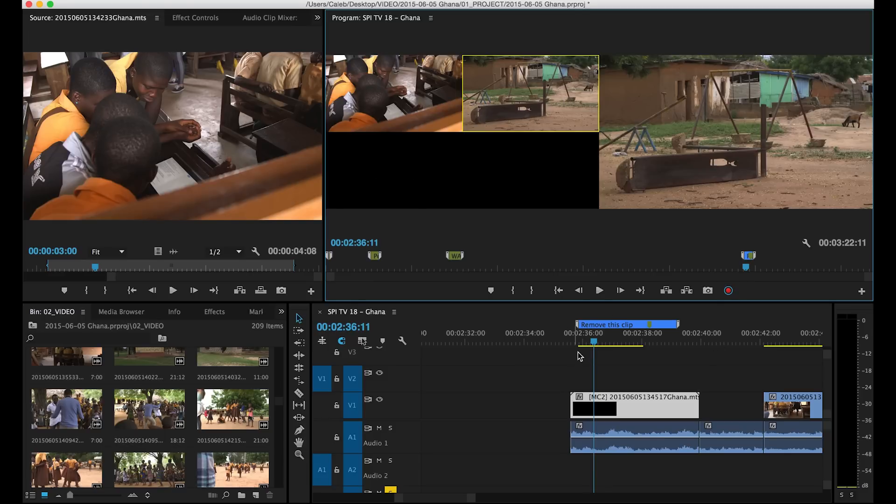
left_click(599, 290)
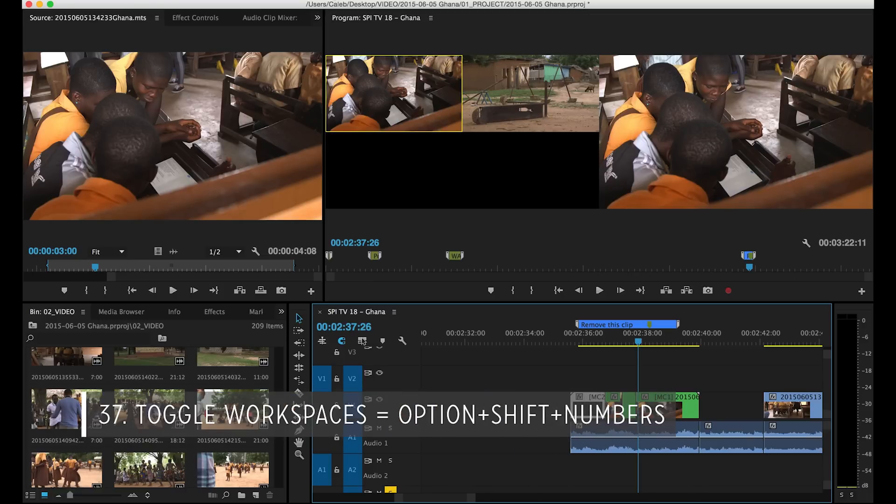
- Bring up the Window > Workspaces list of panel layouts
left_click(356, 6)
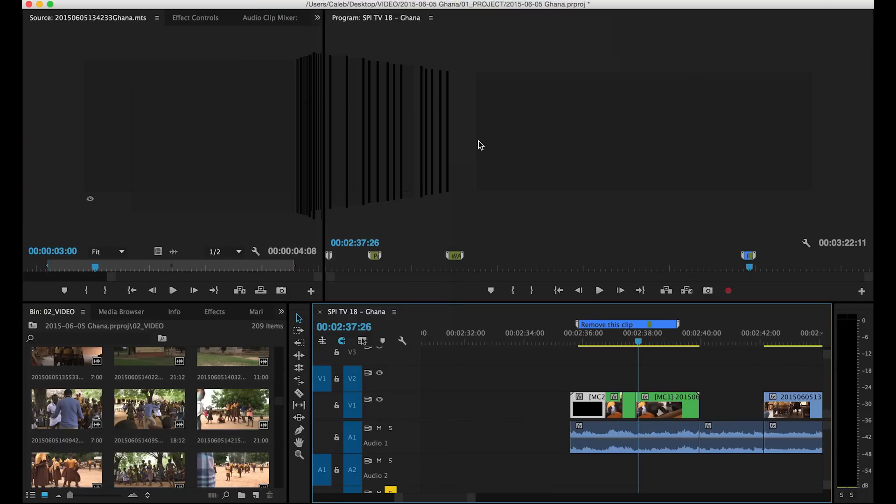
left_click(407, 16)
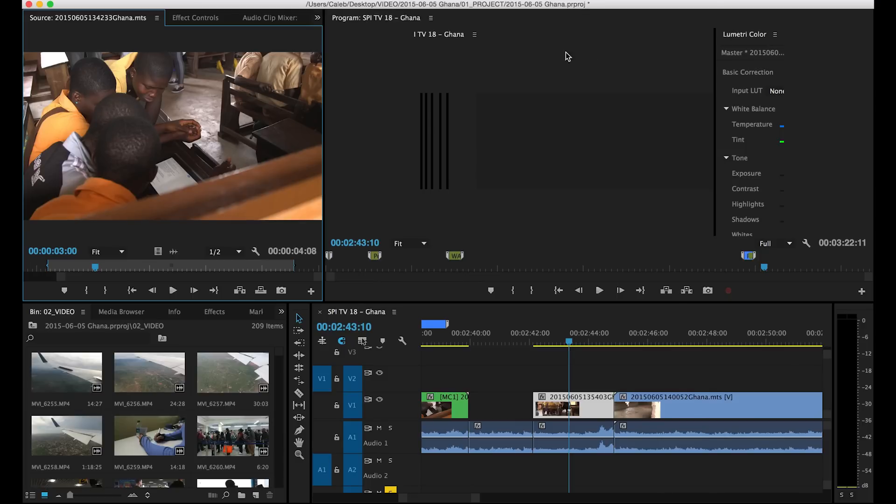
left_click(342, 6)
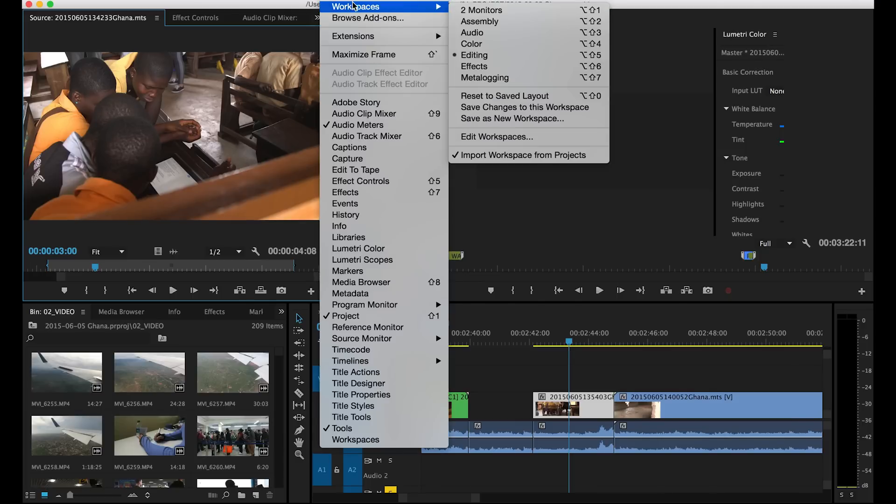
mouse_move(472, 33)
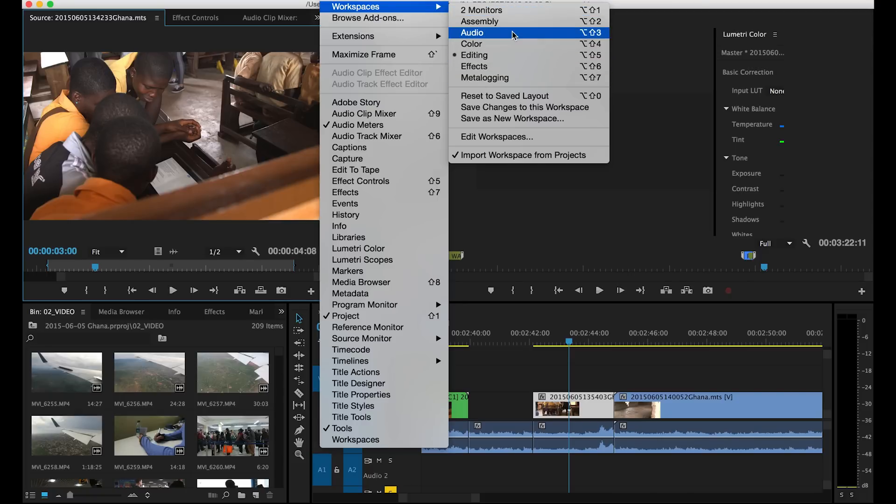
- Switch to the Audio layout, then Editing, and finish on the Color layout with Lumetri showing
left_click(472, 33)
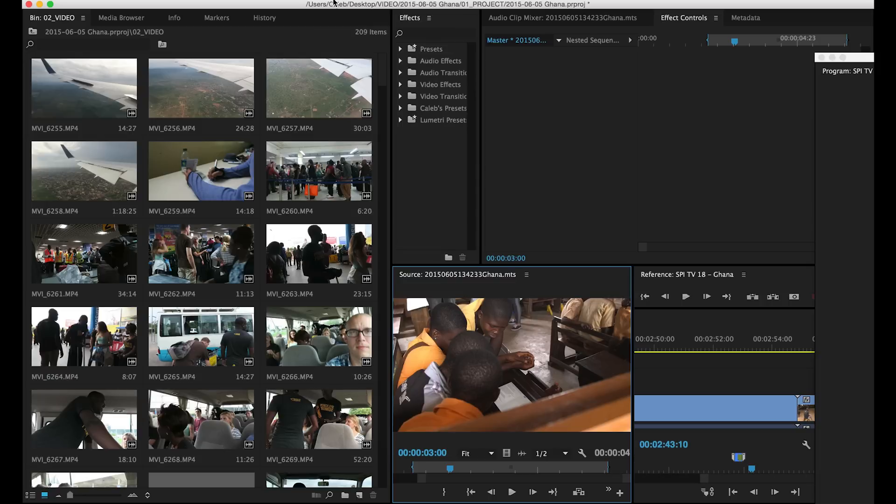
left_click(310, 16)
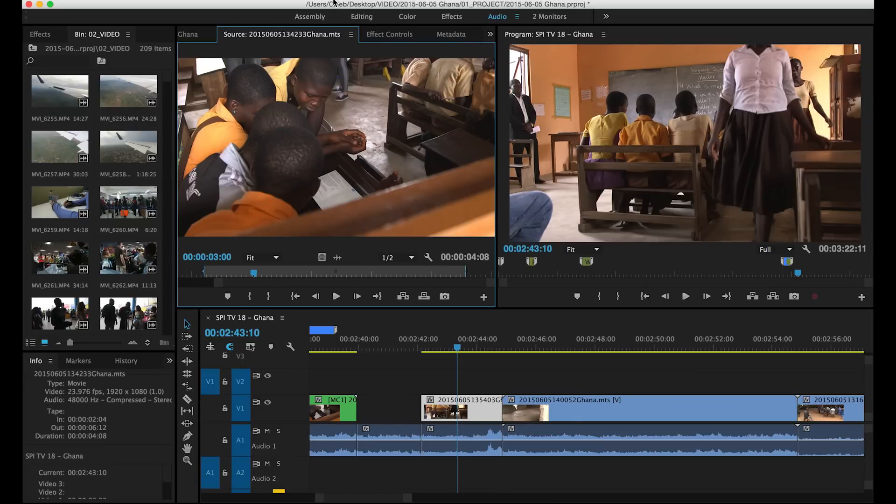
left_click(407, 16)
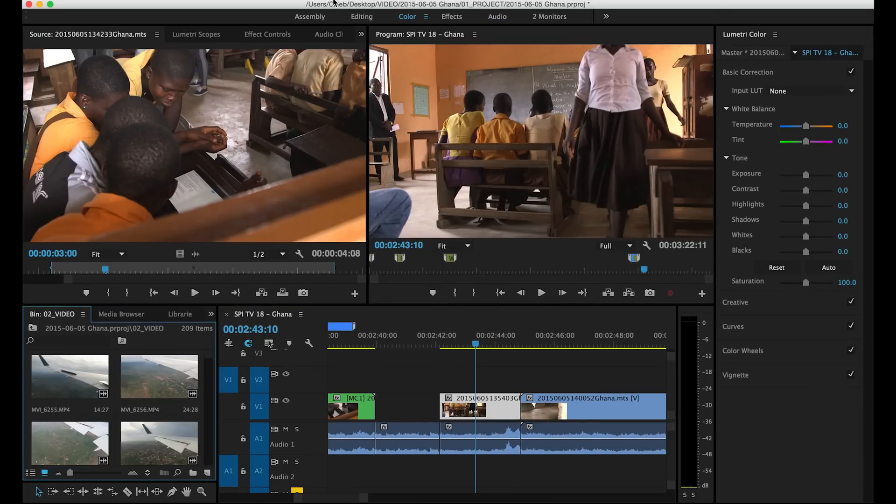